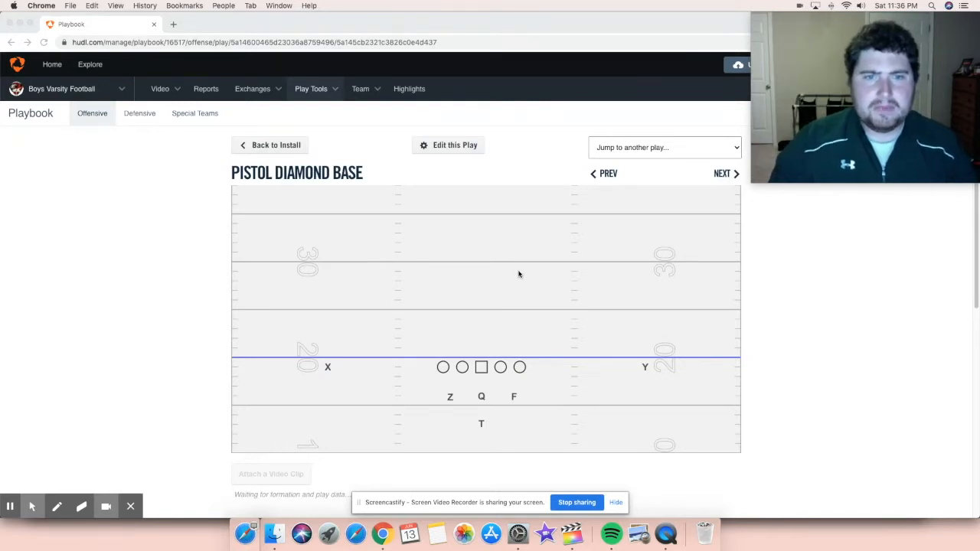
mouse_move(558, 279)
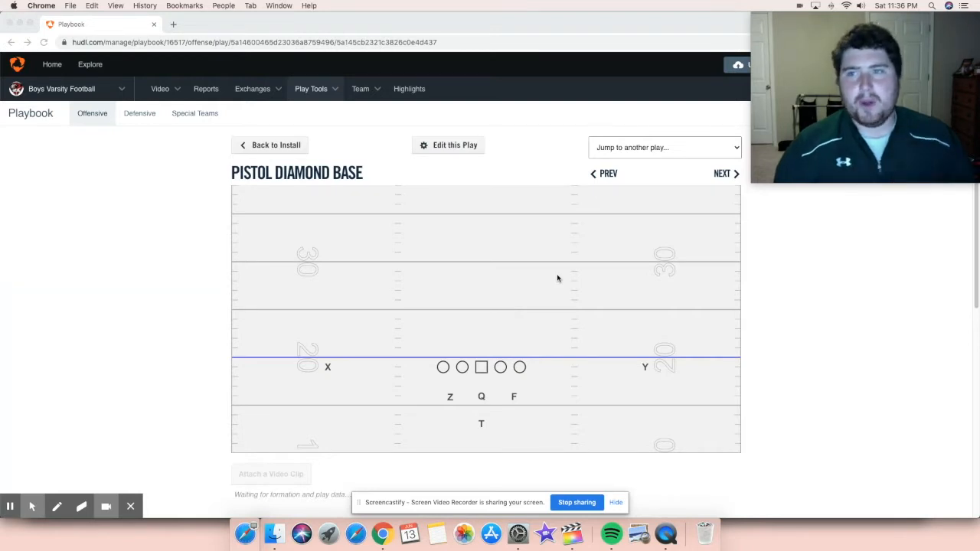
mouse_move(552, 220)
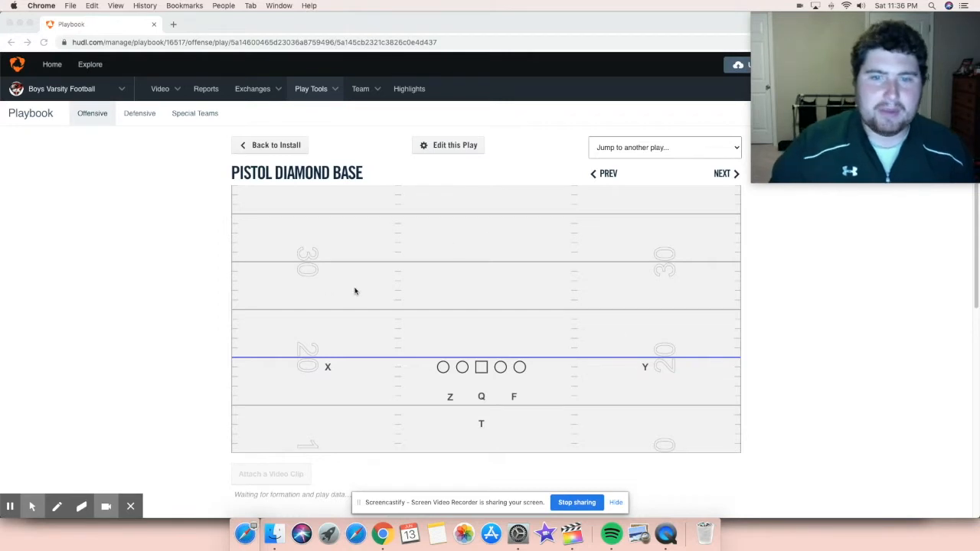
mouse_move(481, 374)
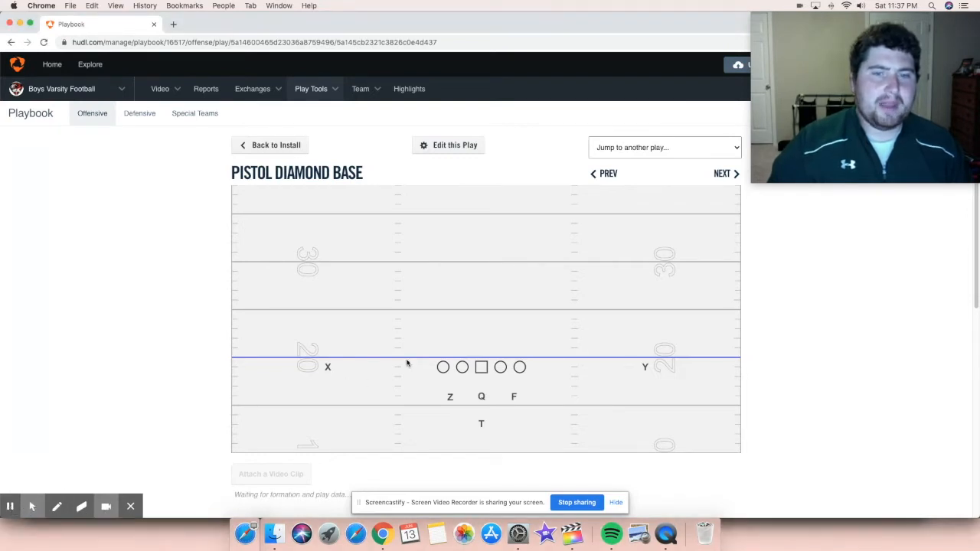
mouse_move(420, 371)
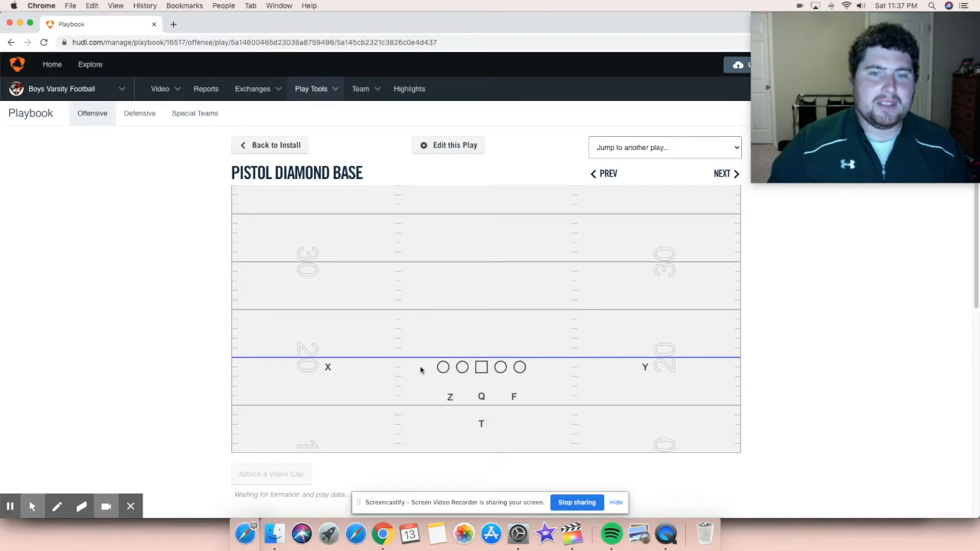
mouse_move(501, 379)
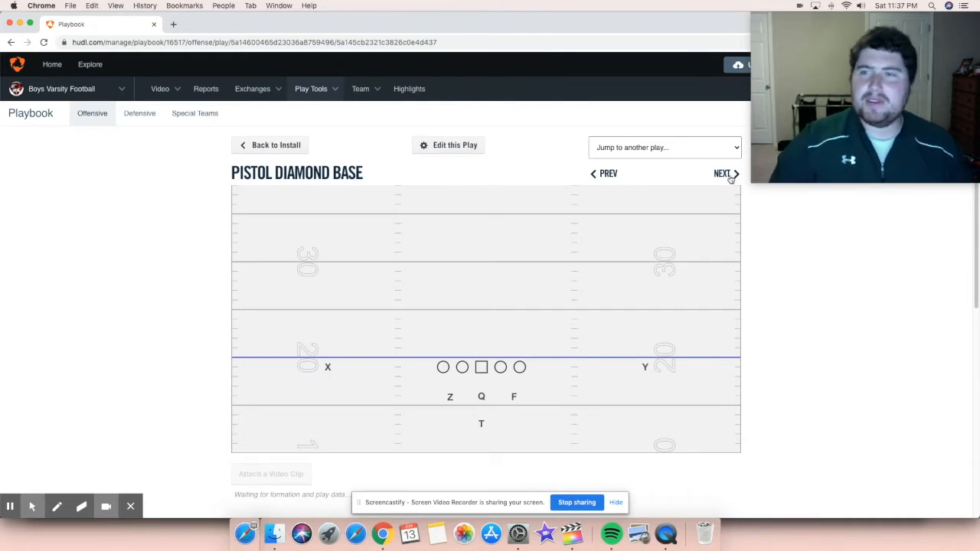
- Advance through the install to the Diamond Over formation
left_click(723, 173)
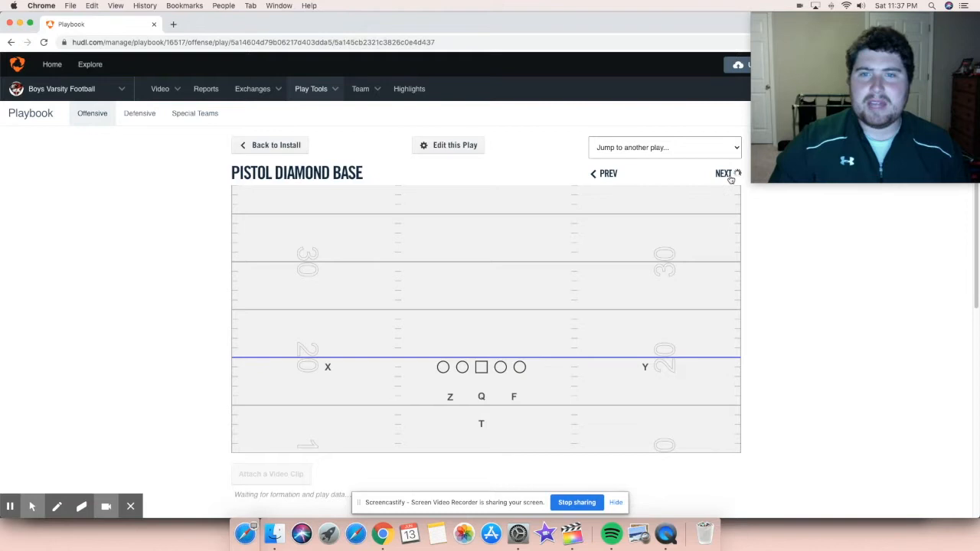
left_click(726, 174)
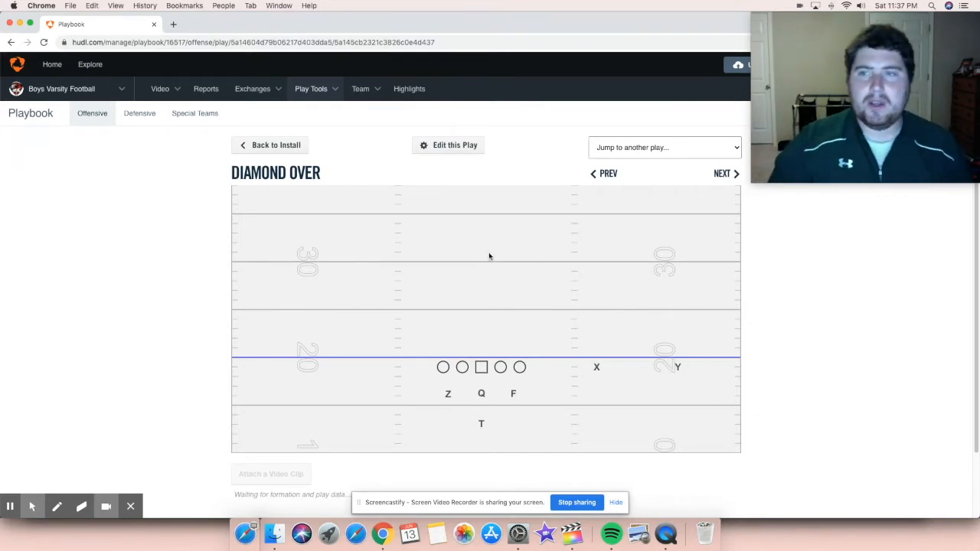
scroll("down", 3)
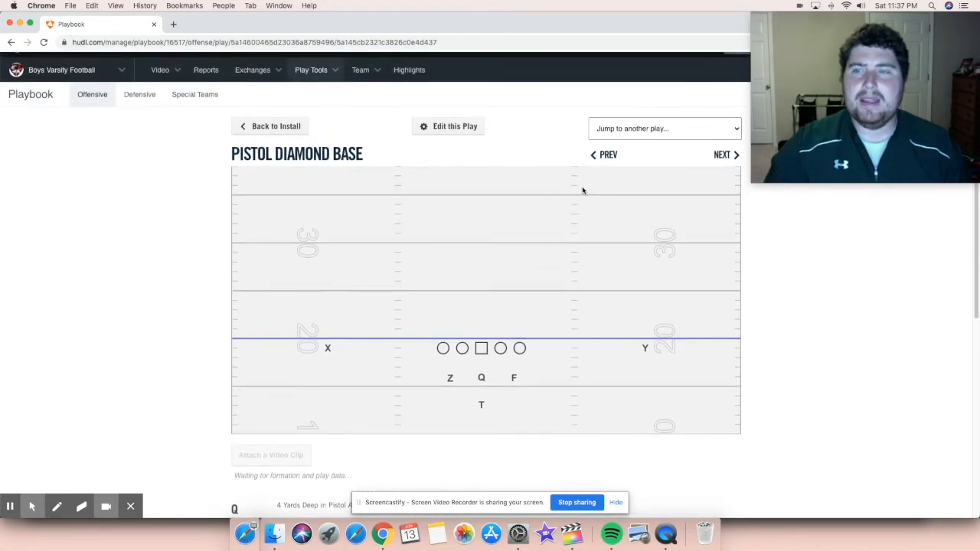
scroll("down", 3)
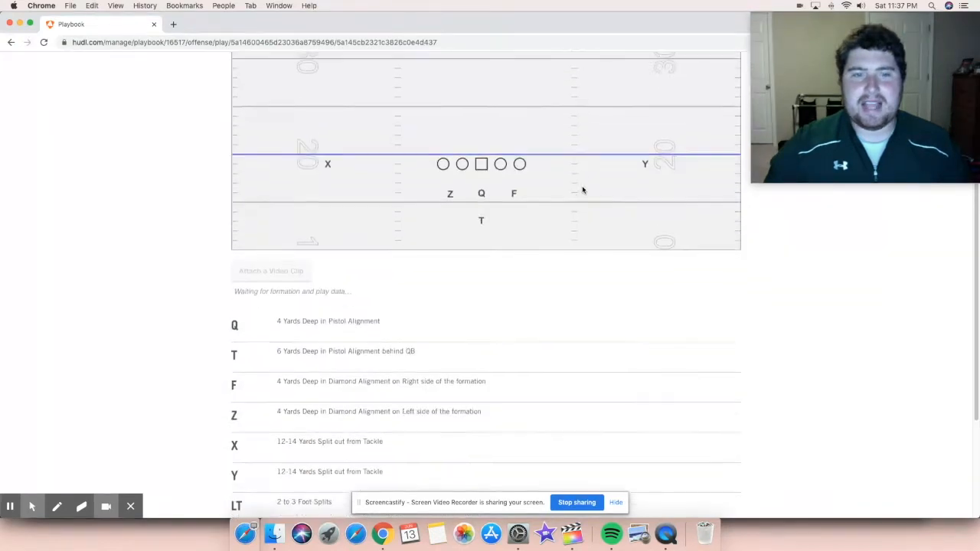
scroll("down", 3)
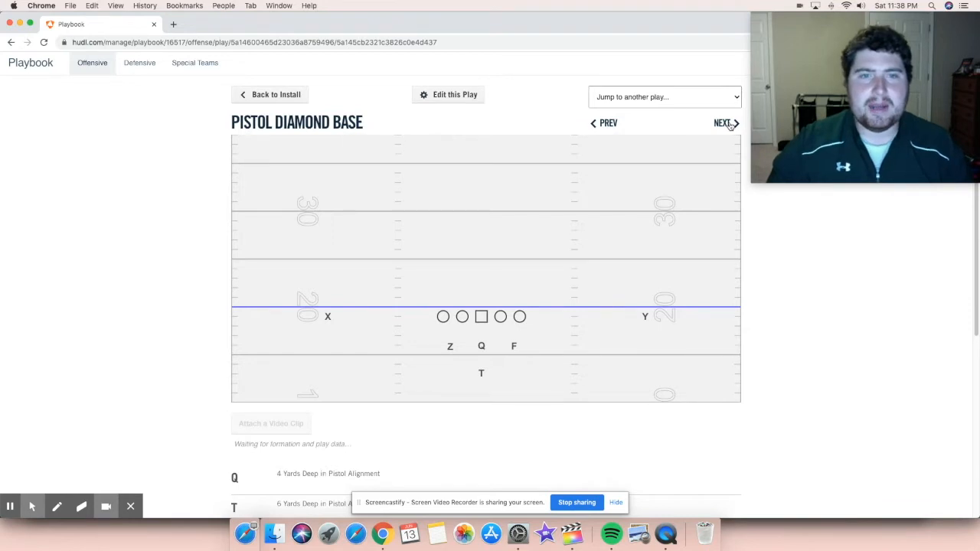
left_click(722, 123)
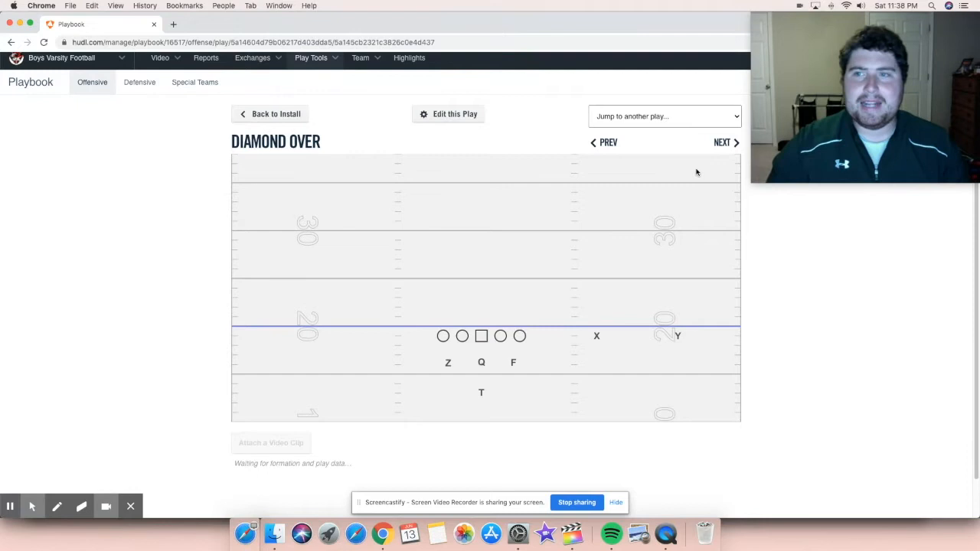
mouse_move(603, 282)
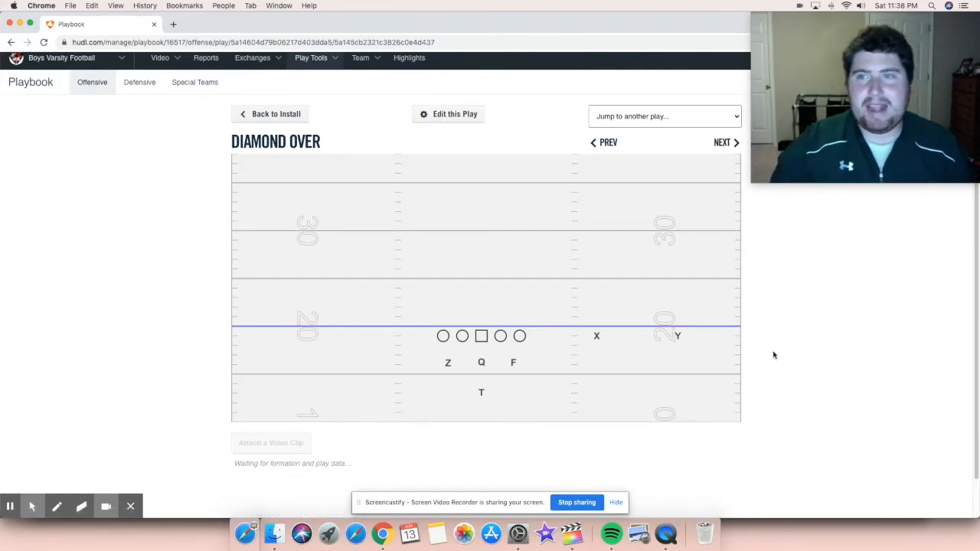
- Step on through Diamond Tite to the Diamond Slot formation
left_click(723, 143)
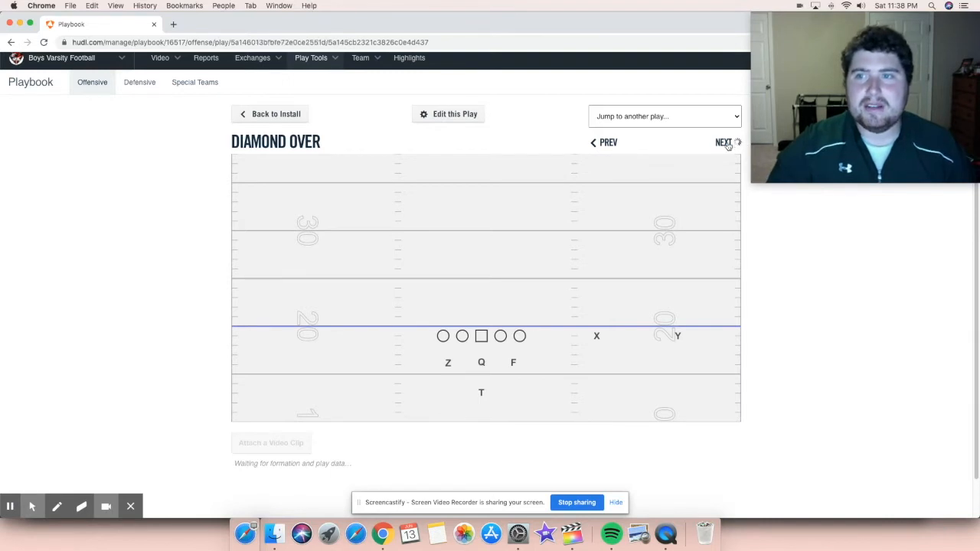
left_click(723, 143)
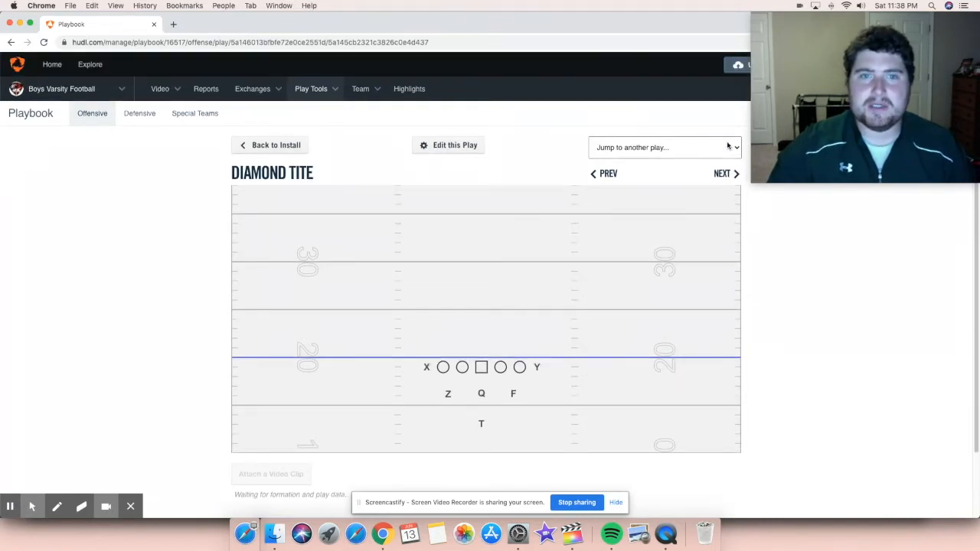
mouse_move(620, 281)
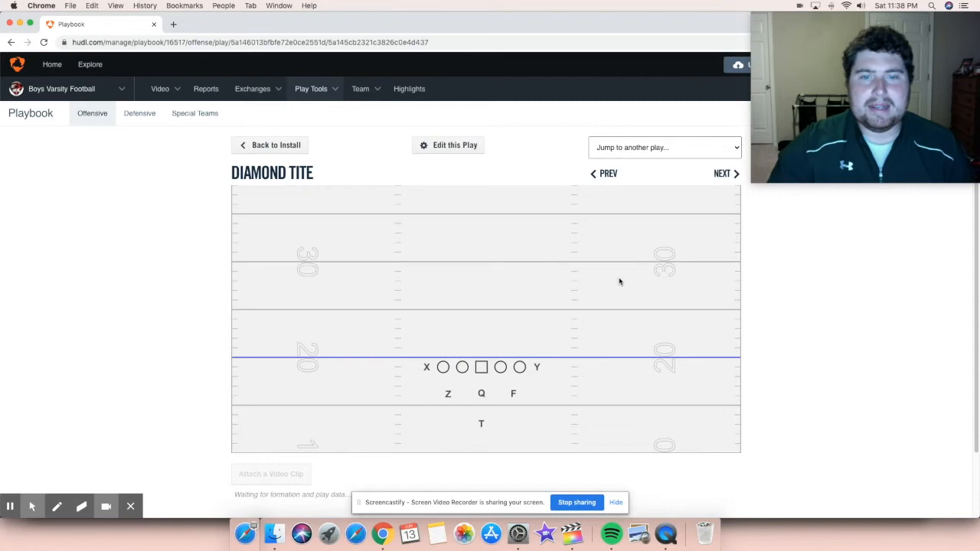
mouse_move(513, 288)
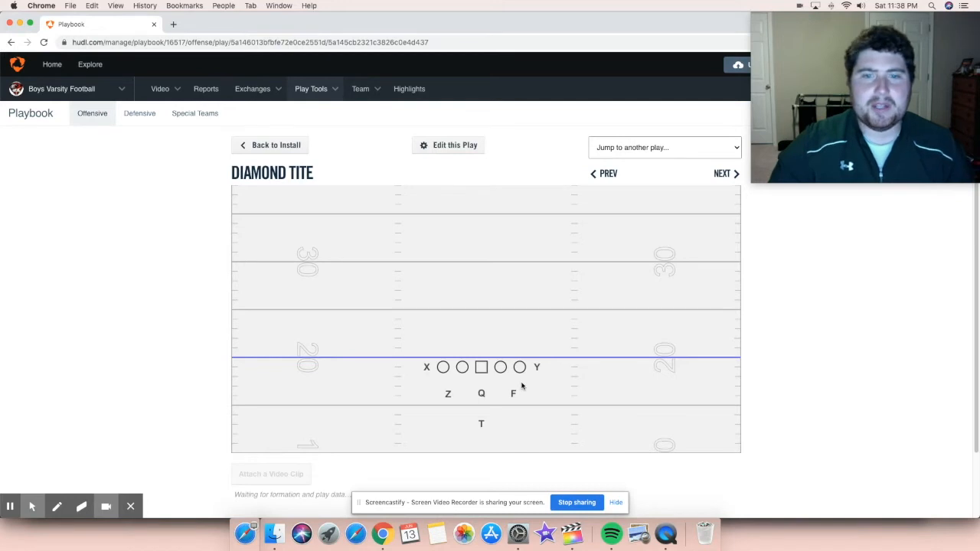
mouse_move(564, 371)
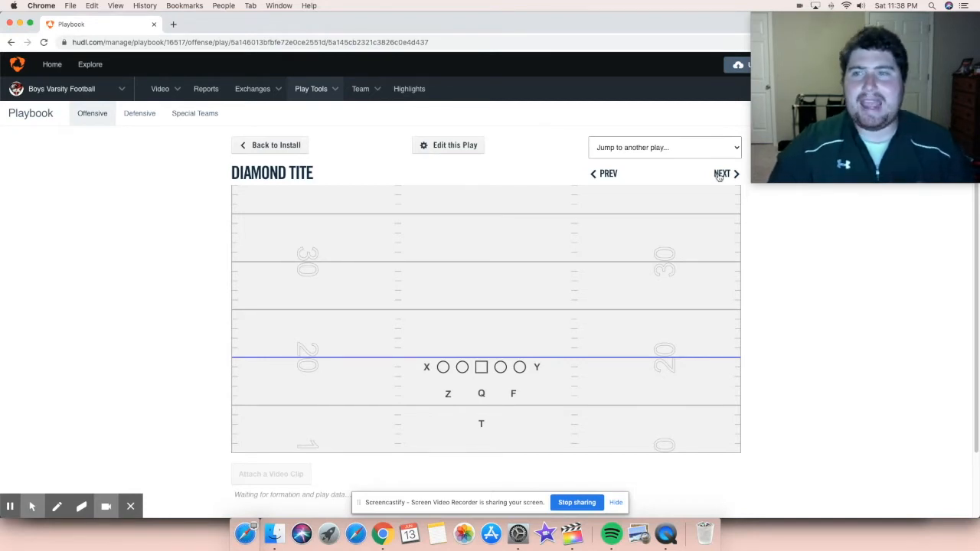
mouse_move(594, 176)
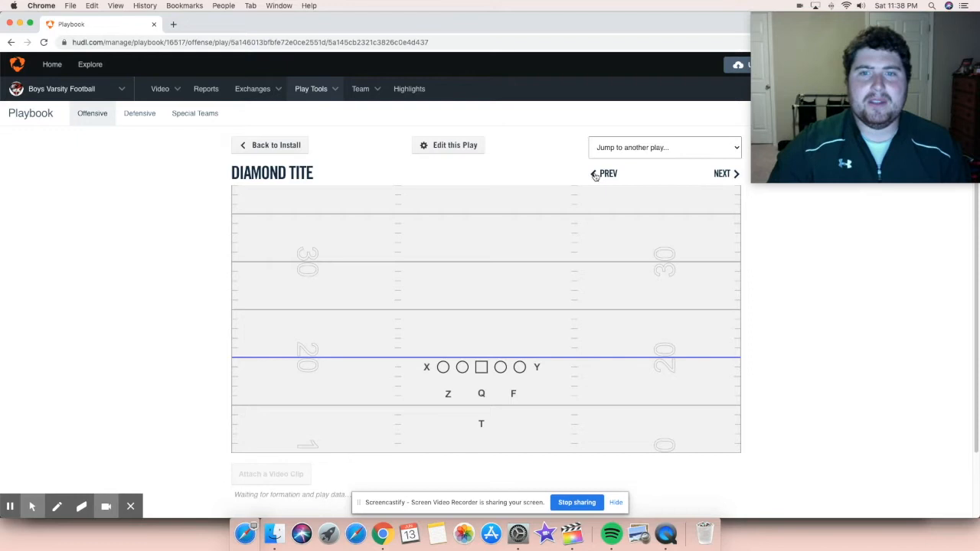
mouse_move(607, 177)
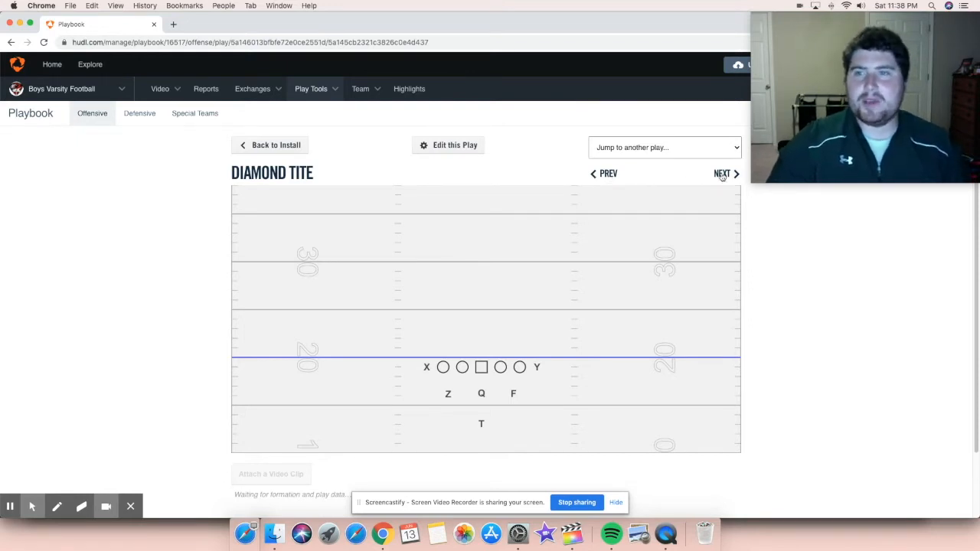
left_click(722, 174)
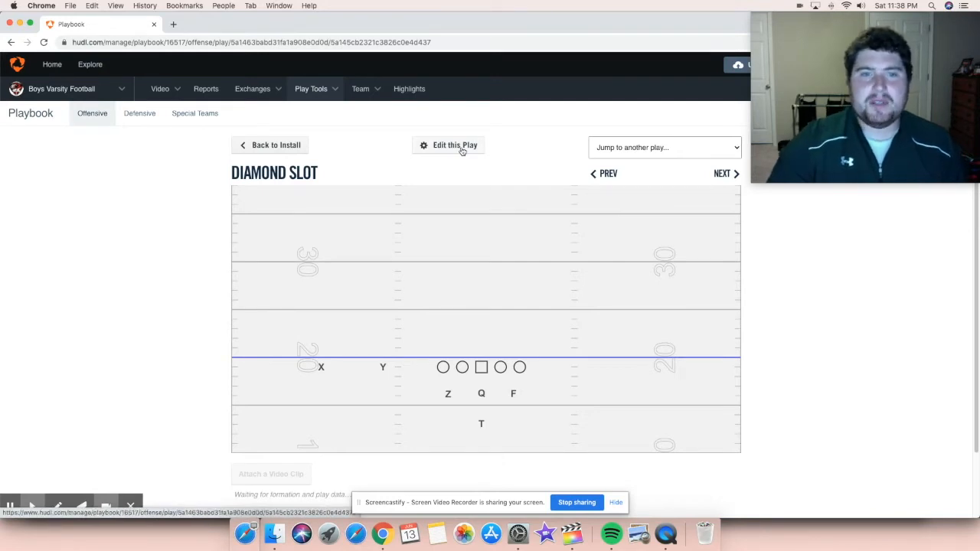
left_click(455, 145)
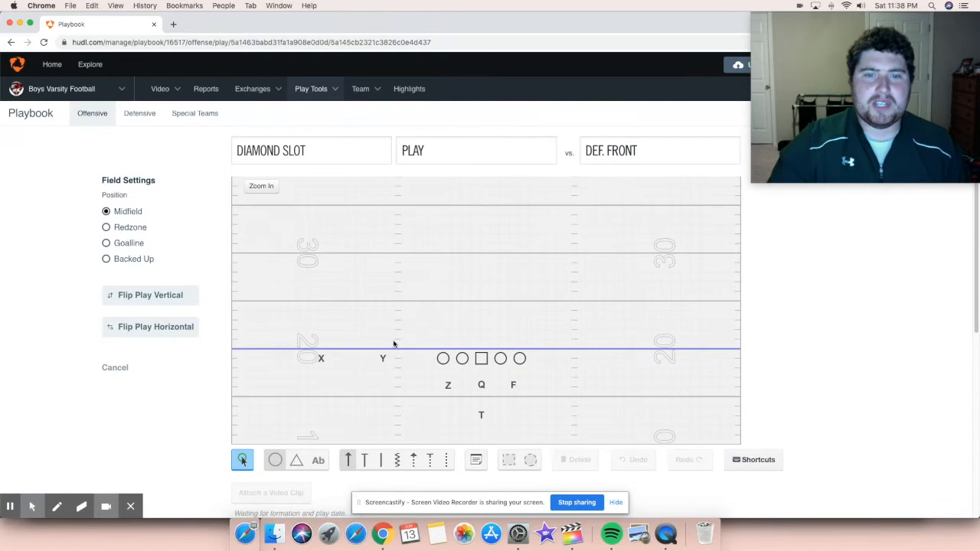
left_click_drag(383, 359, 593, 358)
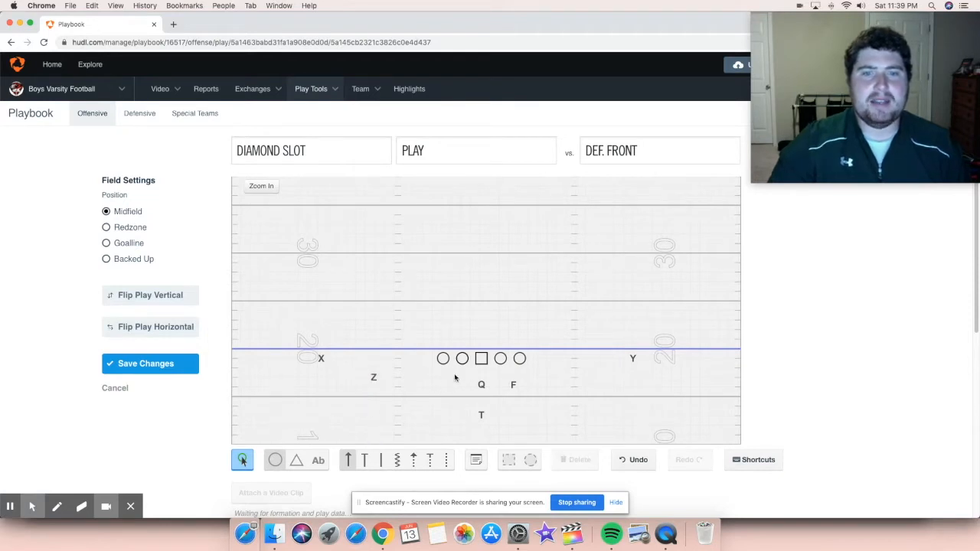
mouse_move(405, 382)
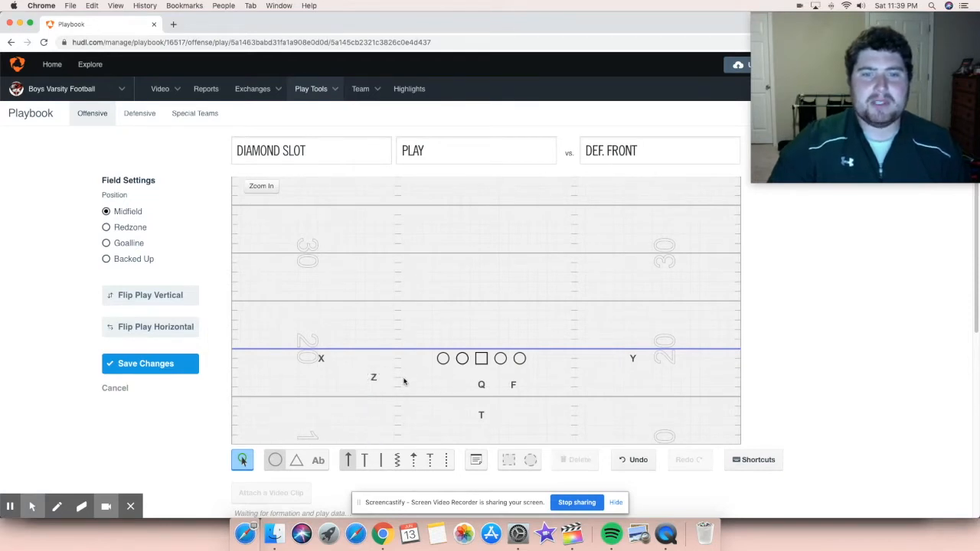
mouse_move(556, 376)
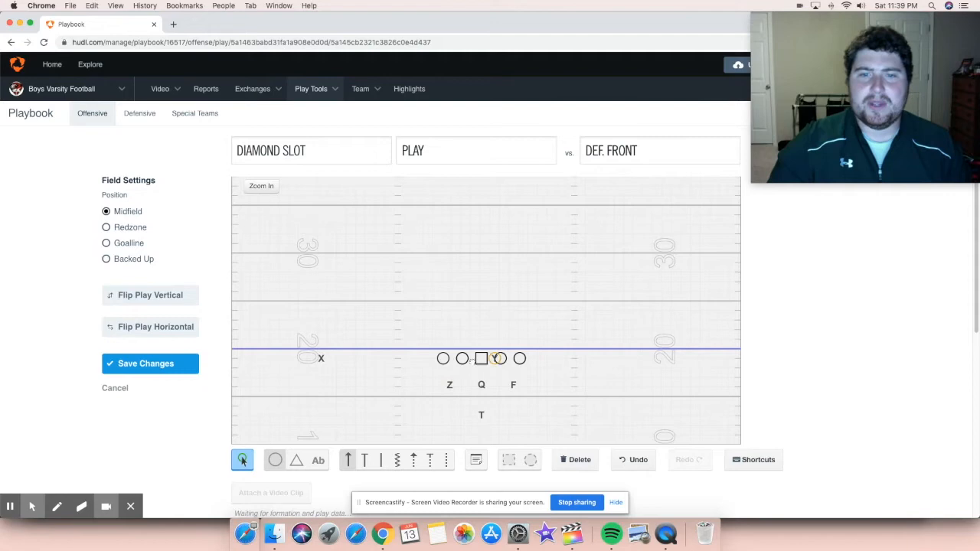
left_click(500, 358)
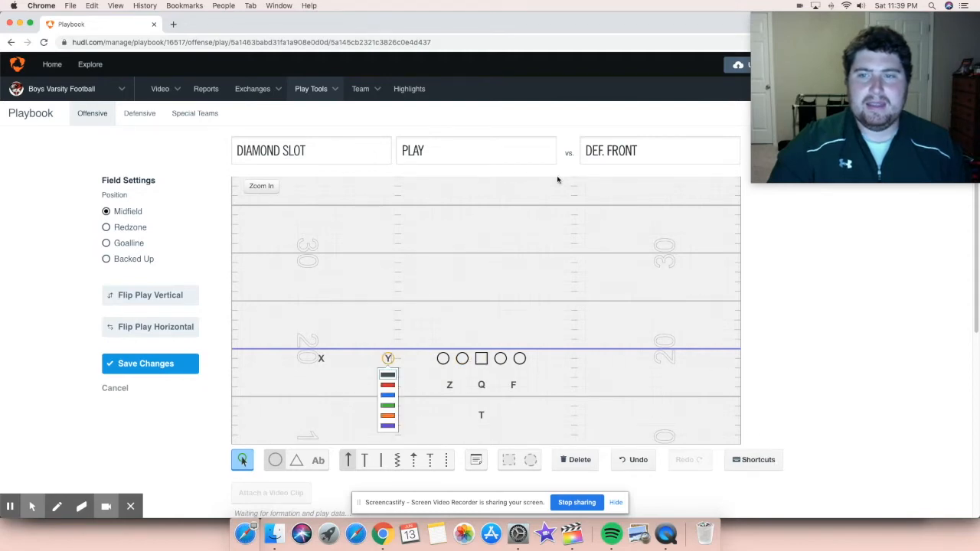
left_click(150, 363)
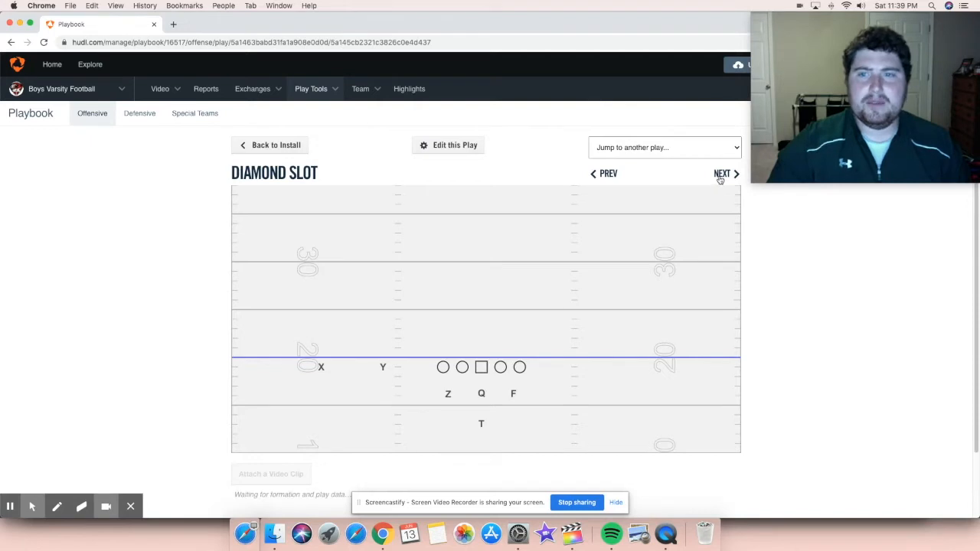
- Step past Diamond Pro RT, Pro LT and Pro RT Over to Diamond Pro LT Over
left_click(722, 174)
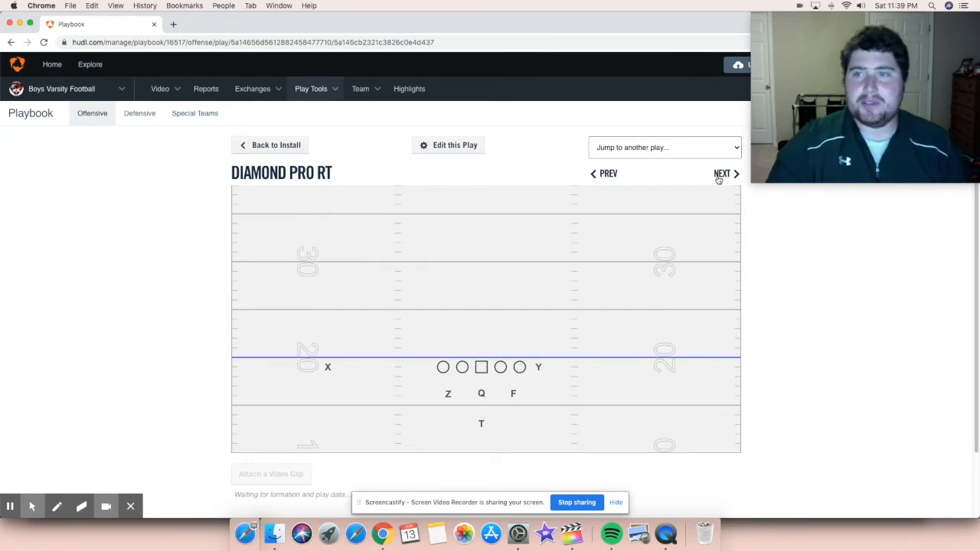
left_click(722, 174)
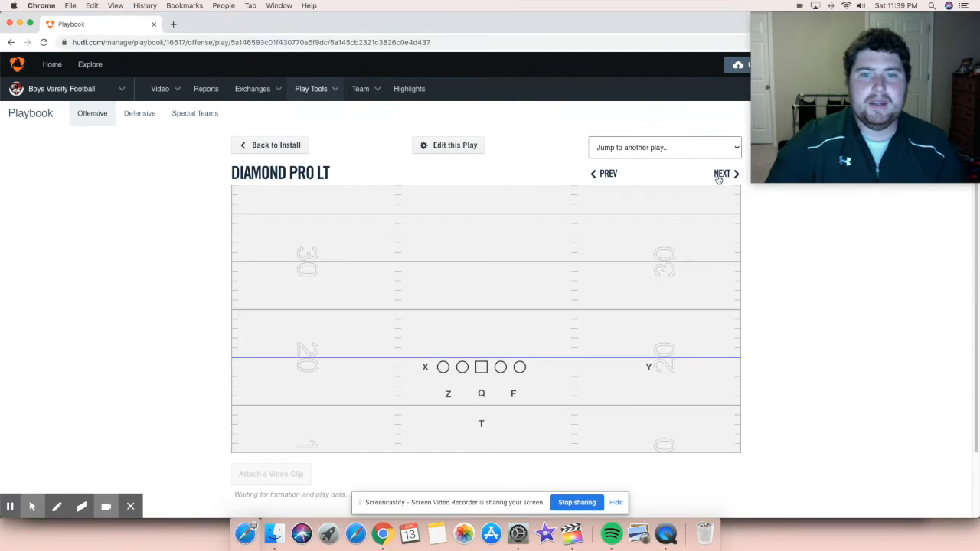
left_click(722, 173)
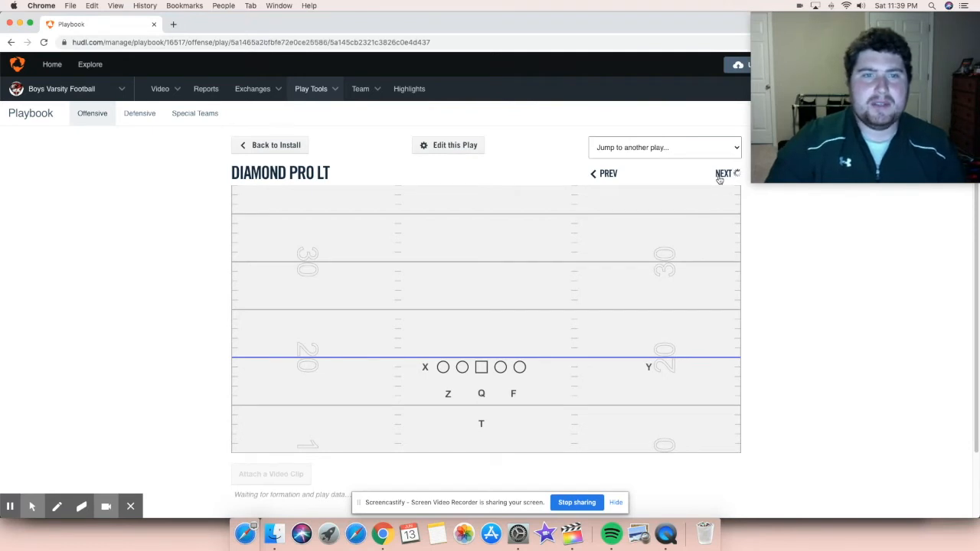
left_click(723, 173)
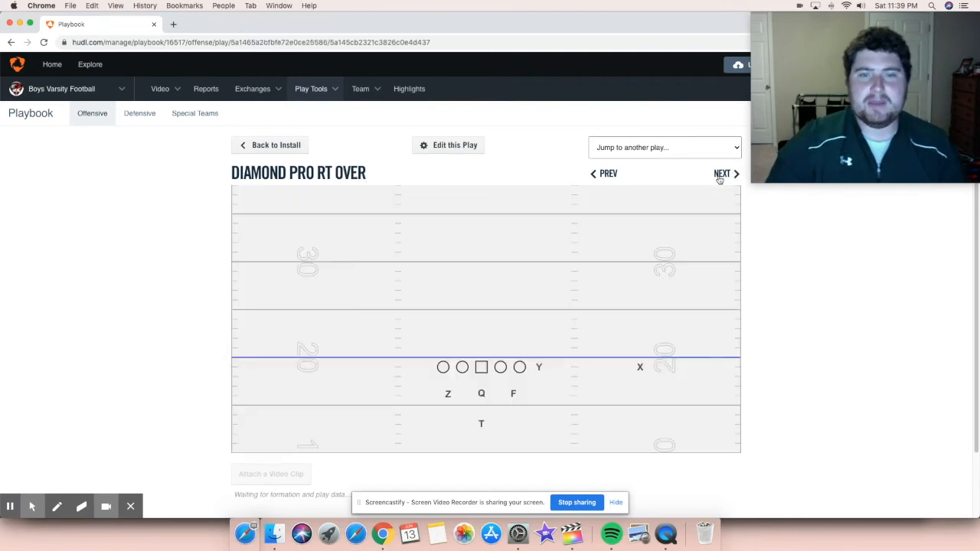
mouse_move(657, 324)
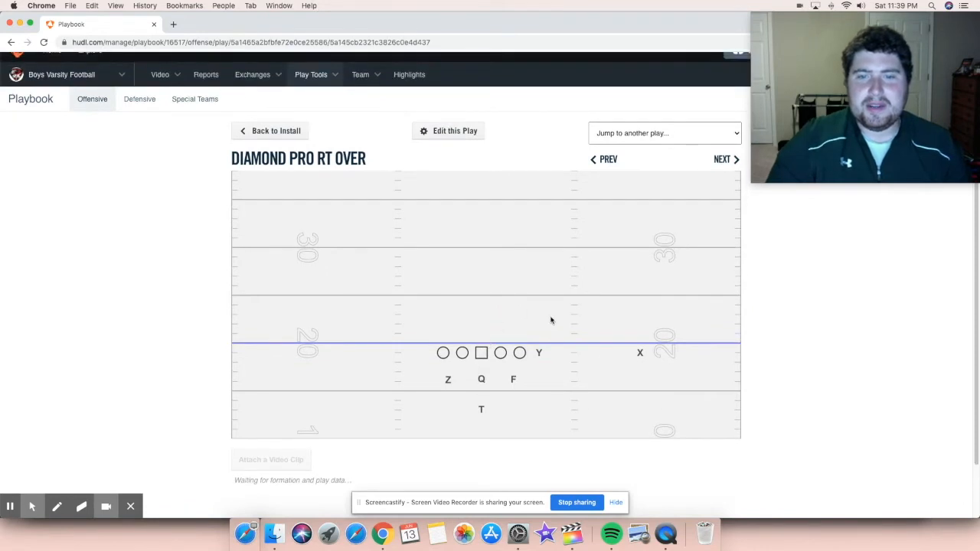
mouse_move(533, 334)
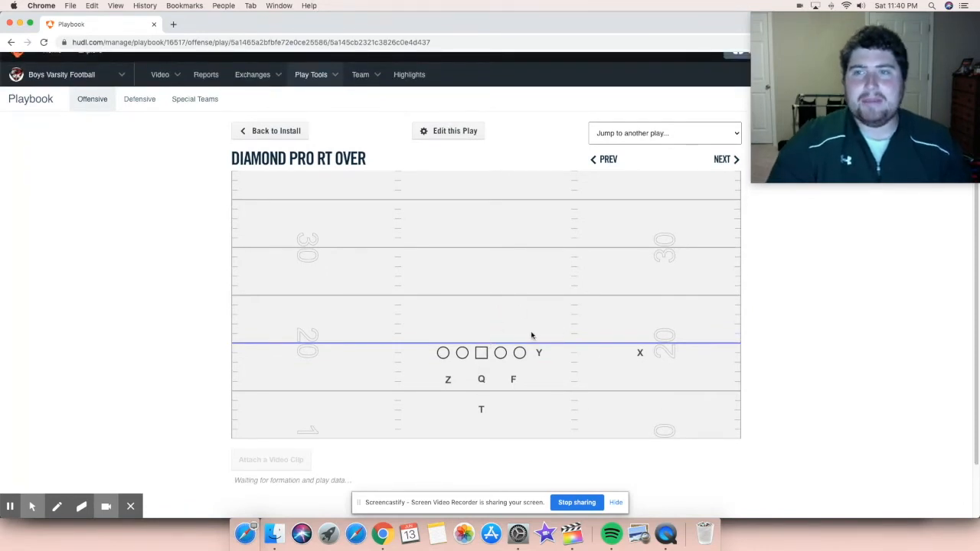
mouse_move(536, 317)
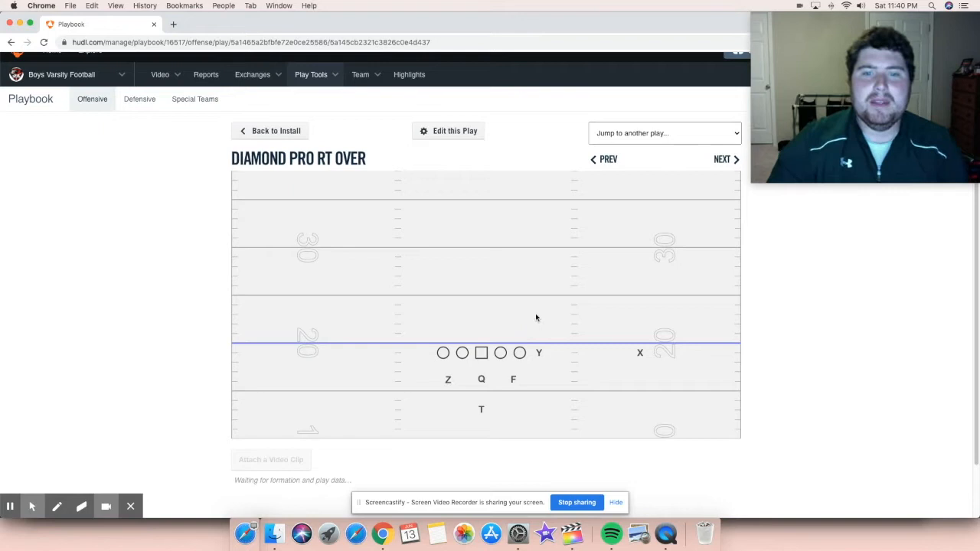
mouse_move(667, 220)
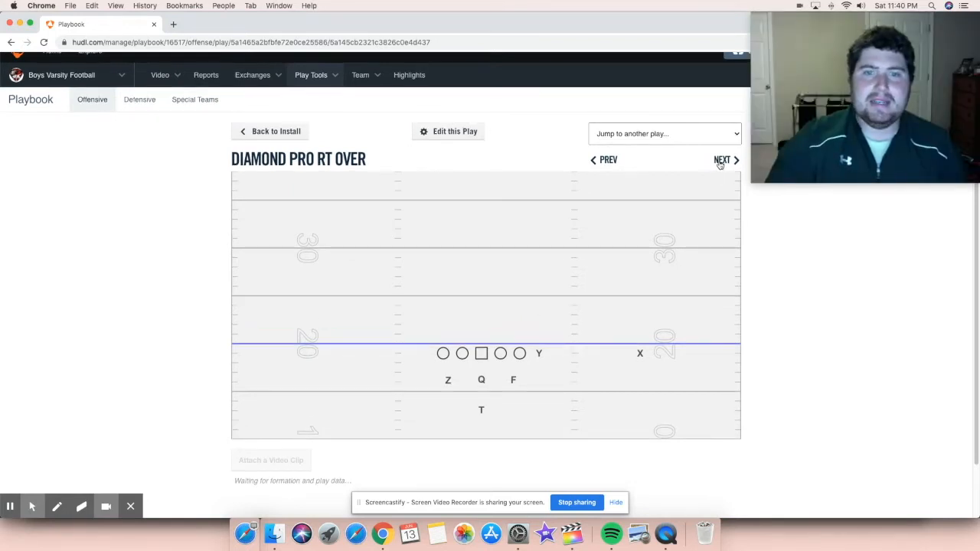
left_click(722, 159)
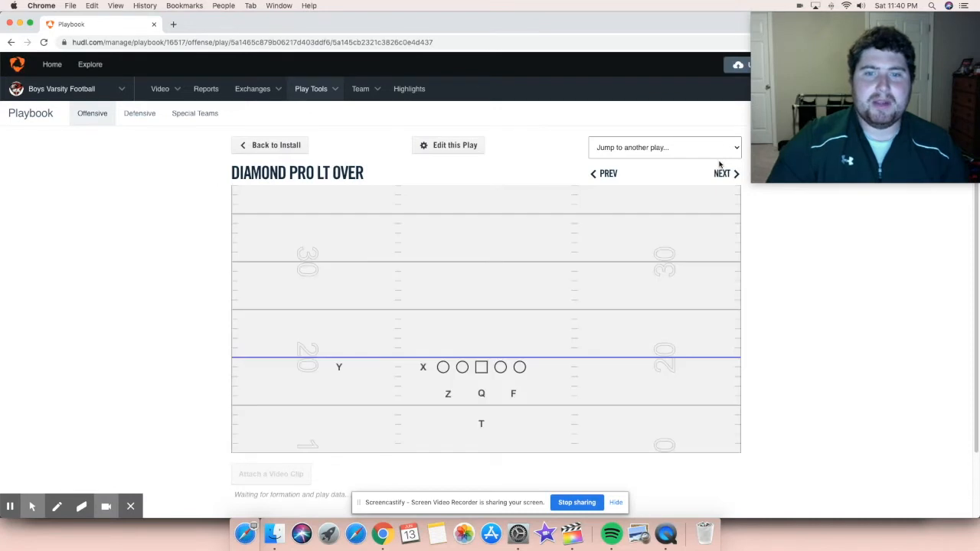
- Glance at Pistol Bunch RT Wide, return to Pistol Bunch RT and open it for editing
left_click(722, 173)
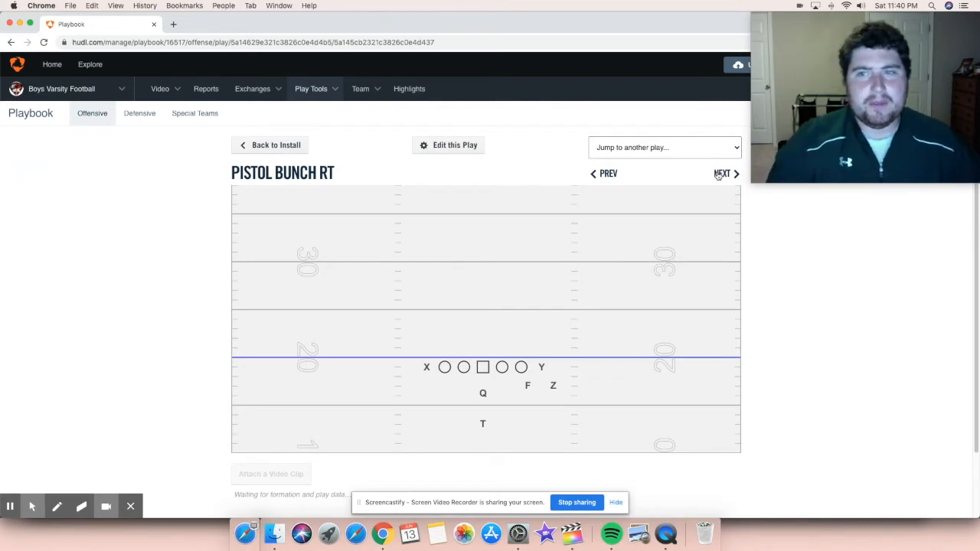
mouse_move(663, 219)
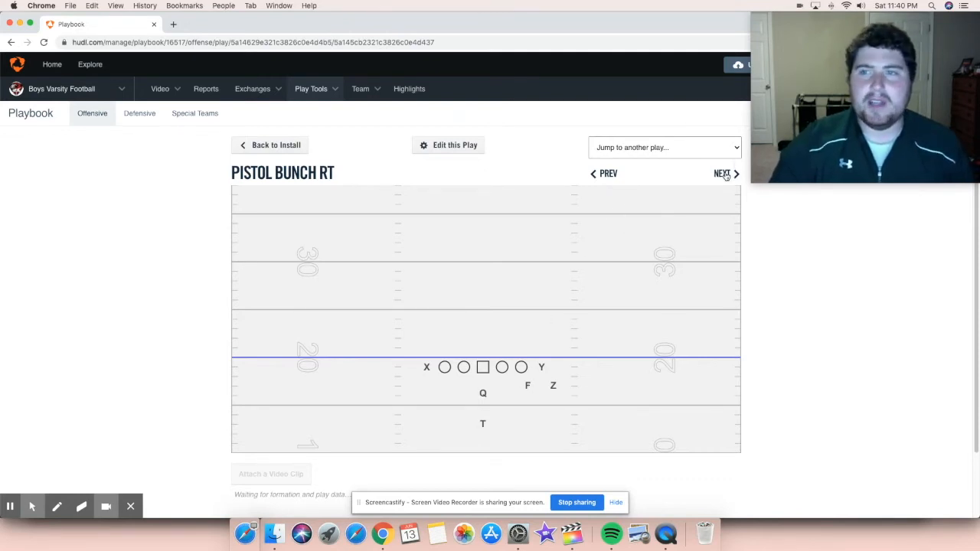
left_click(722, 174)
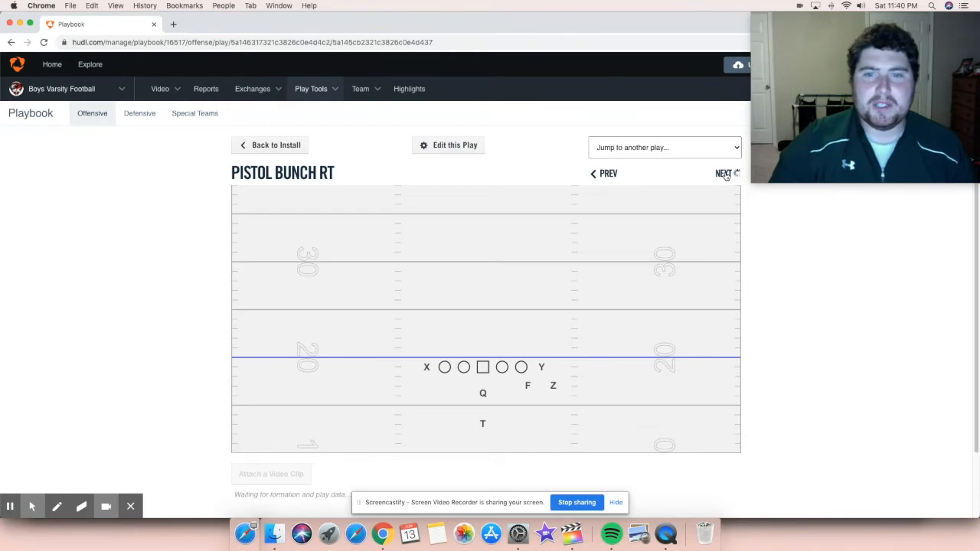
left_click(722, 174)
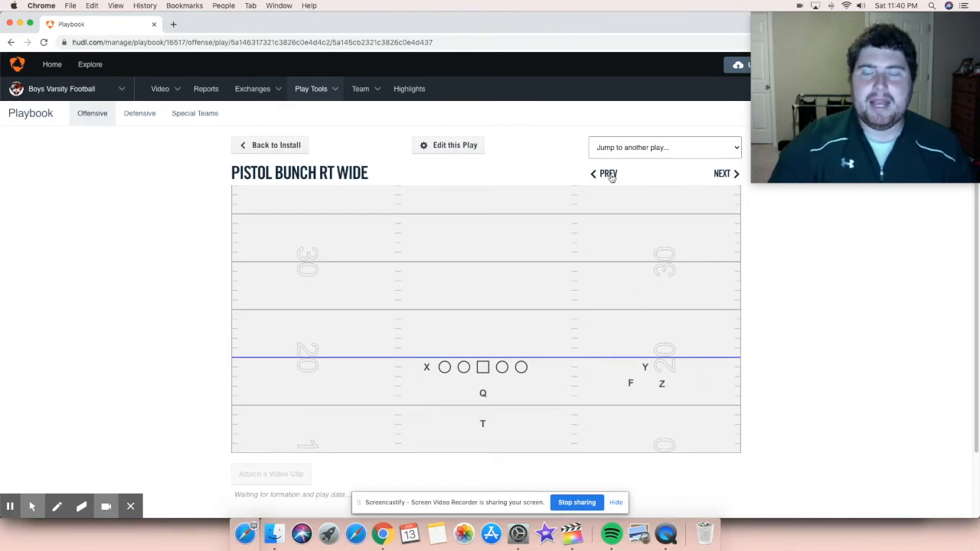
left_click(607, 173)
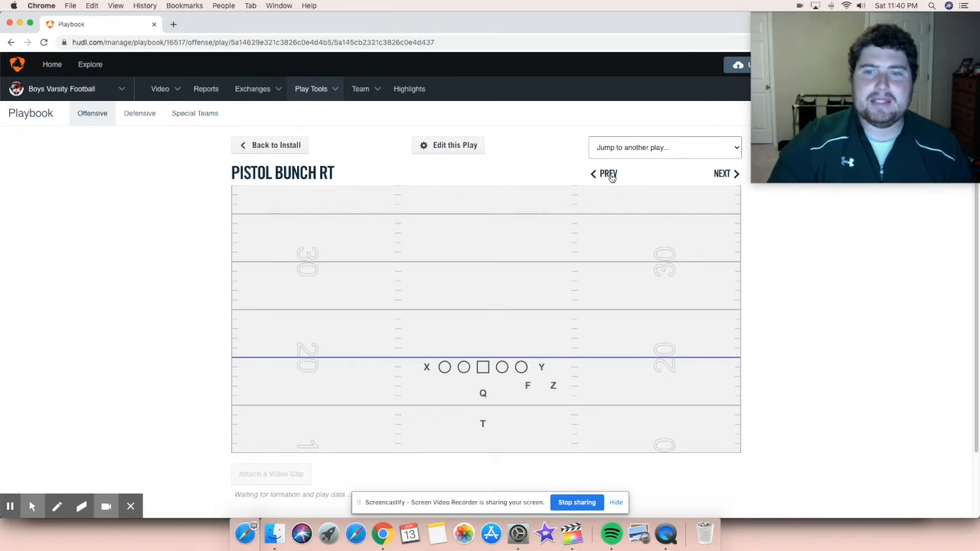
left_click(448, 145)
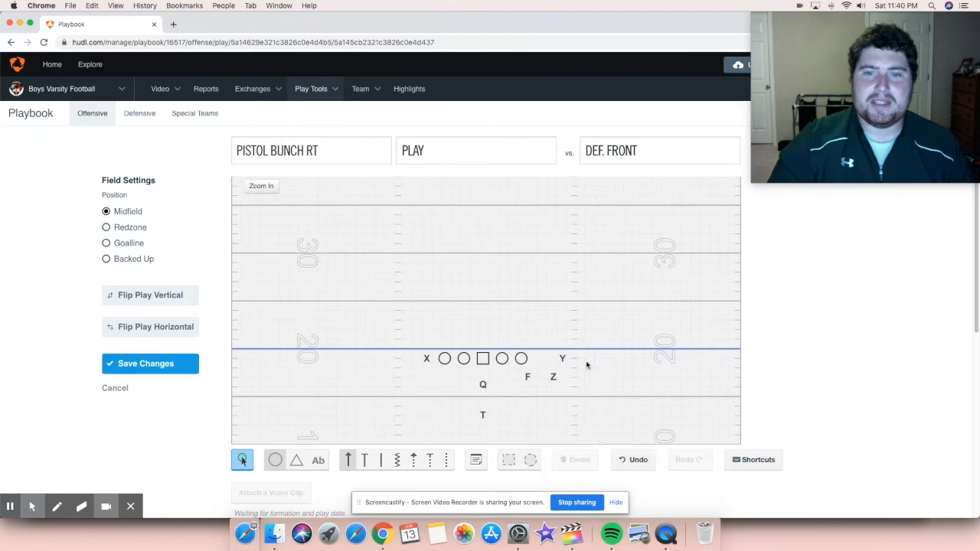
- Shift the F player in Pistol Bunch RT's backfield and save the play
left_click(528, 377)
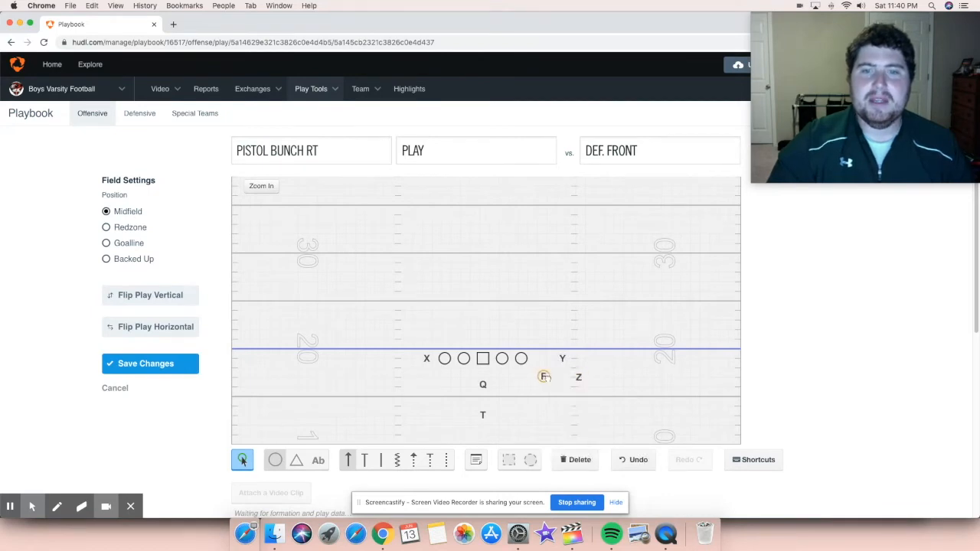
left_click(543, 376)
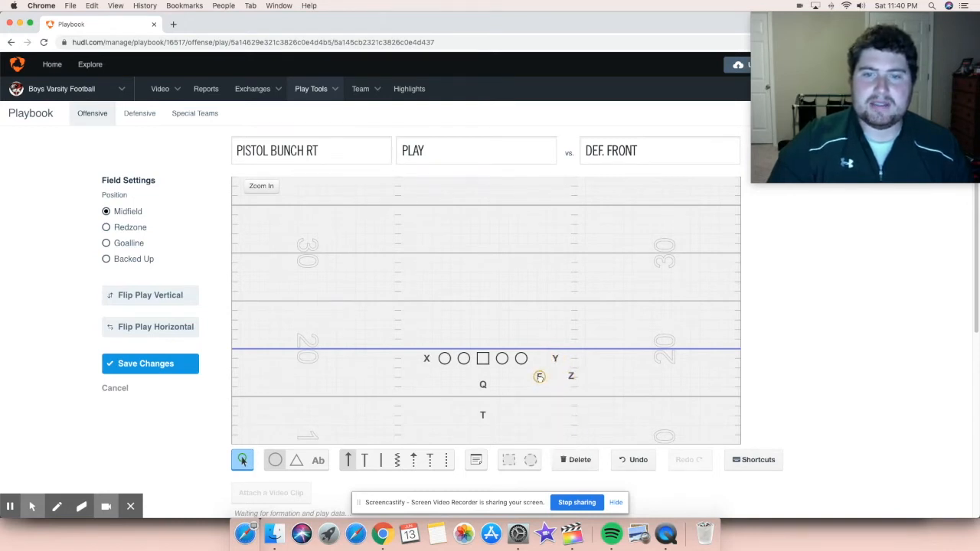
left_click(539, 376)
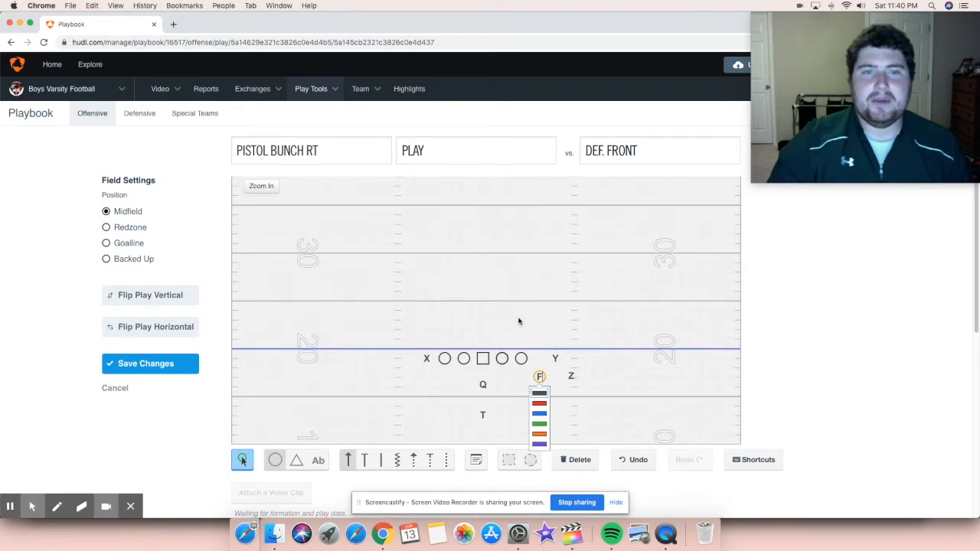
mouse_move(163, 370)
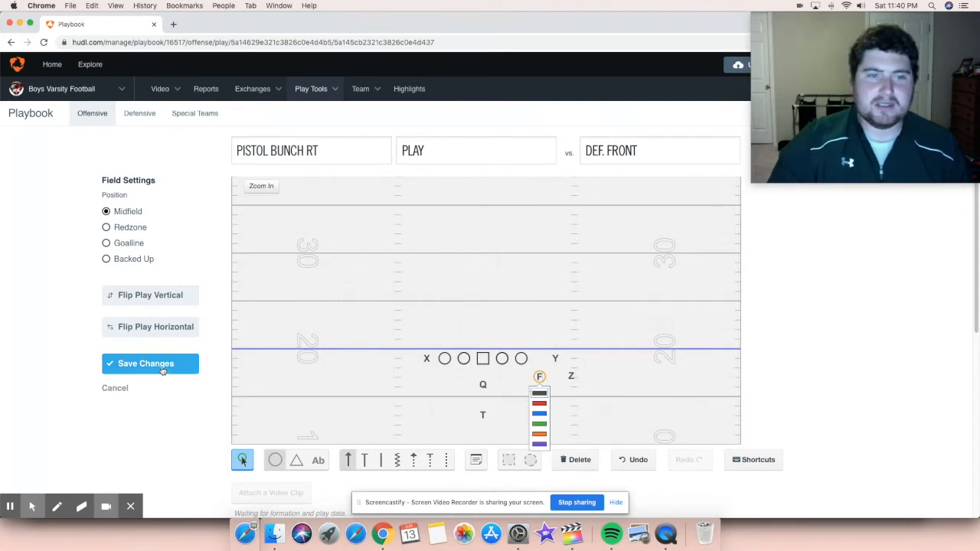
left_click(150, 364)
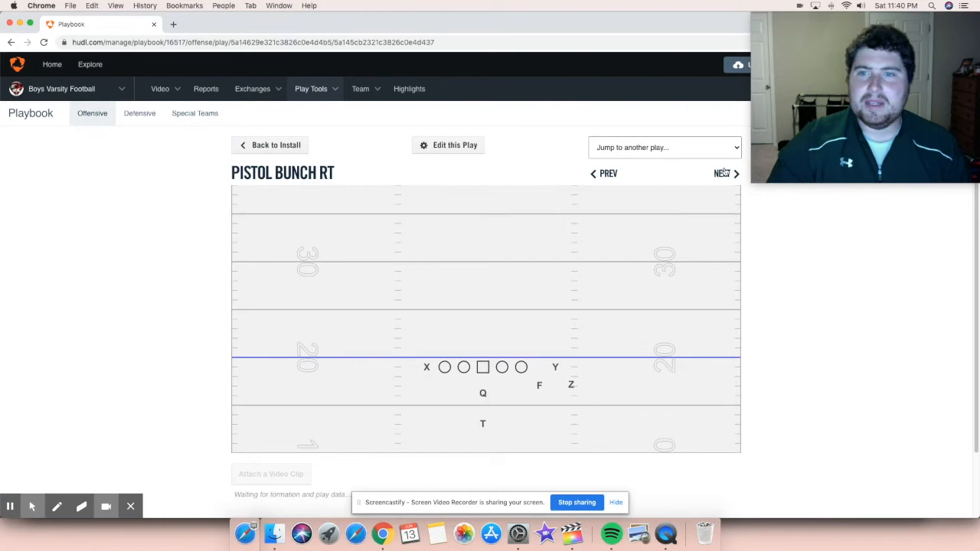
- Advance past Pistol Bunch RT Wide to the Pistol Diamond Flex formation
left_click(725, 173)
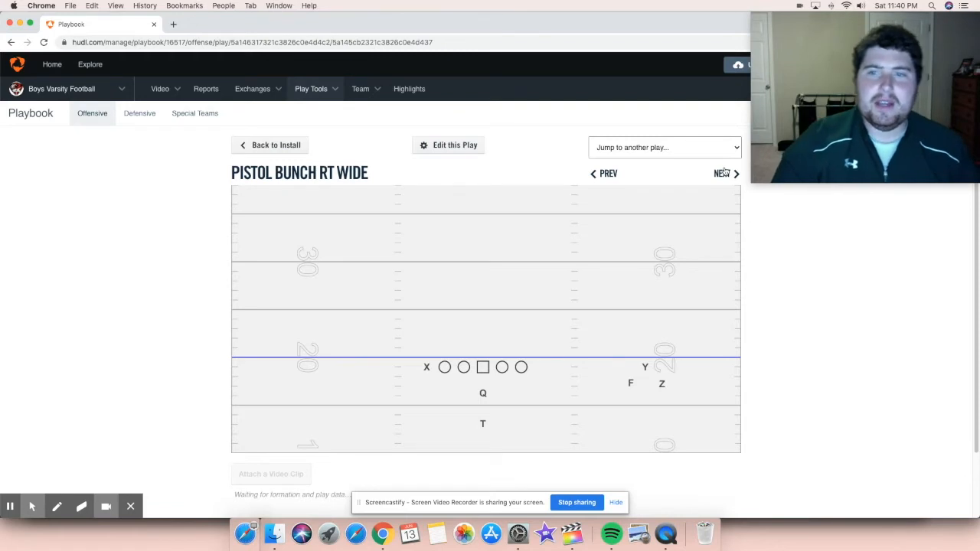
mouse_move(624, 236)
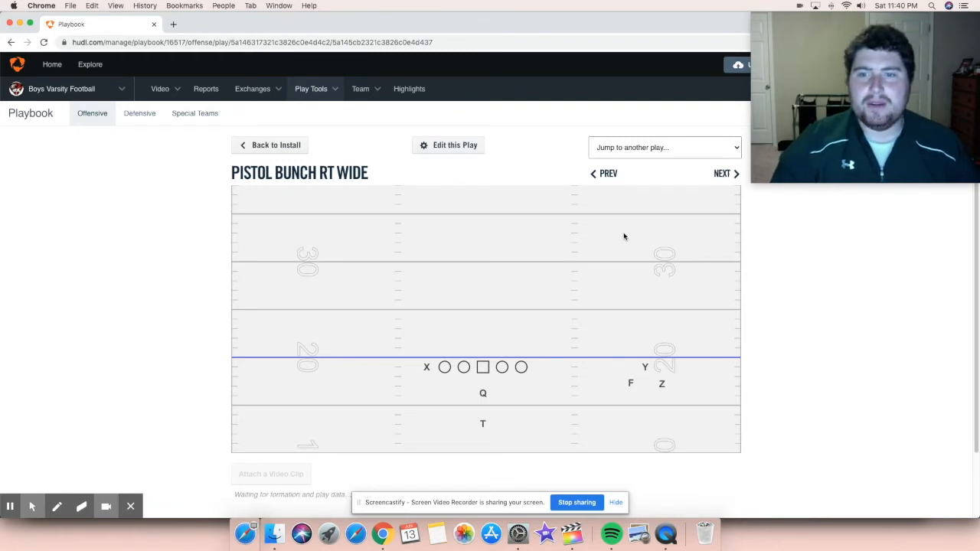
mouse_move(678, 320)
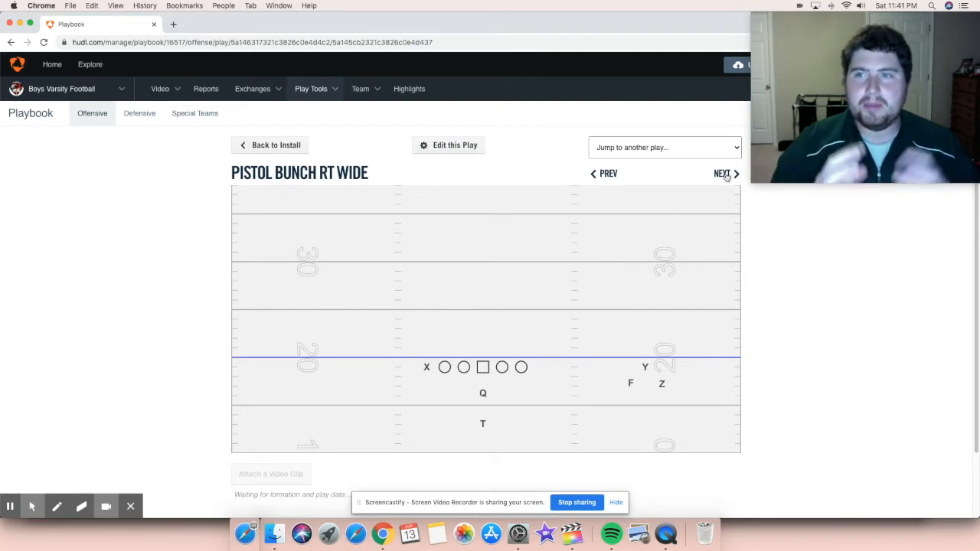
left_click(725, 173)
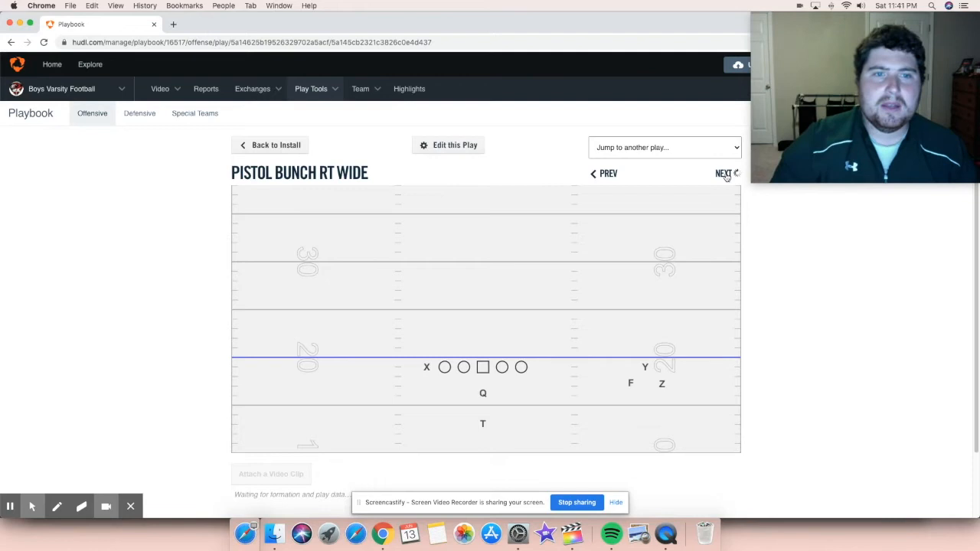
left_click(720, 174)
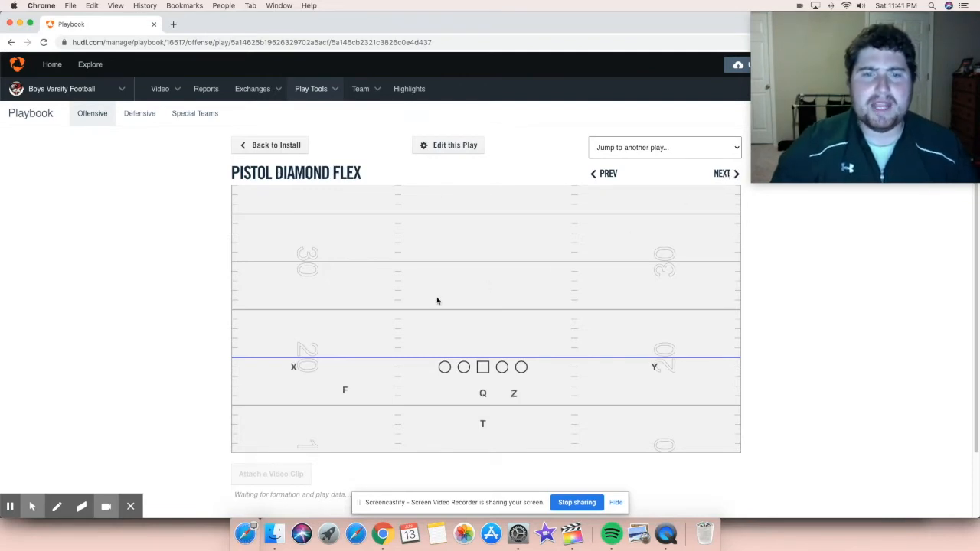
mouse_move(344, 399)
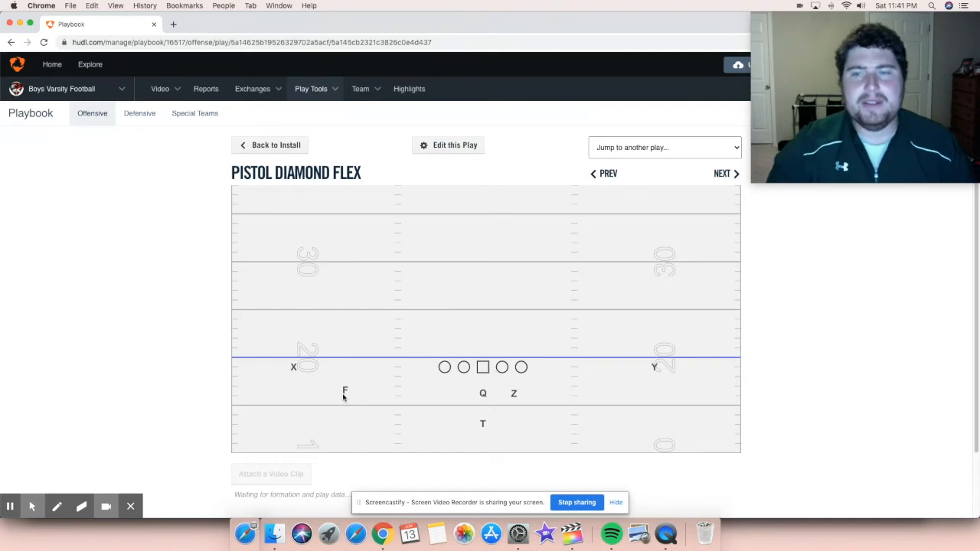
mouse_move(352, 384)
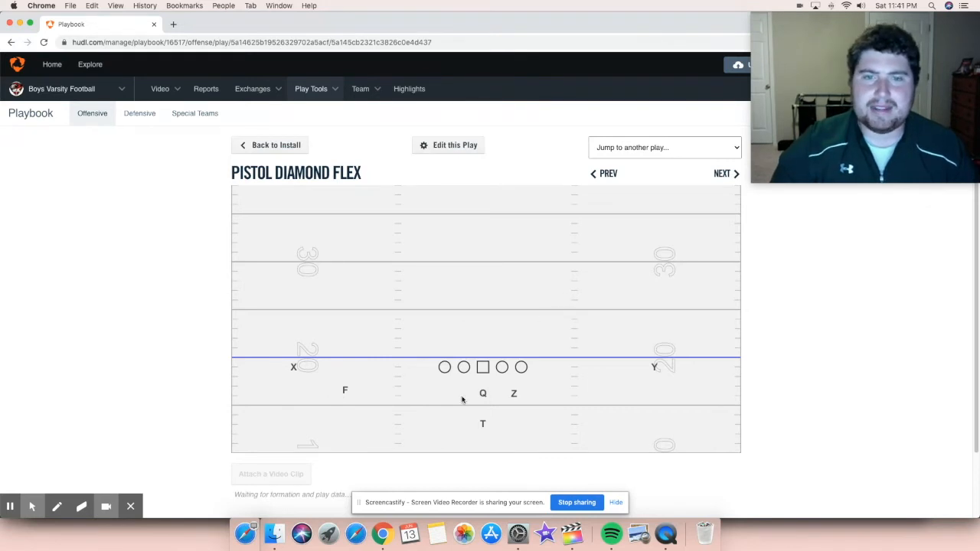
mouse_move(554, 362)
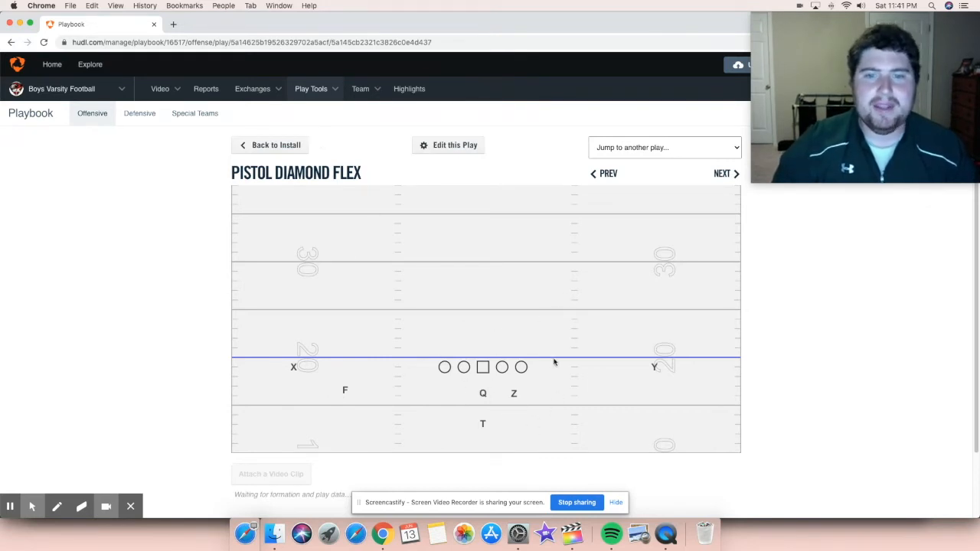
mouse_move(376, 397)
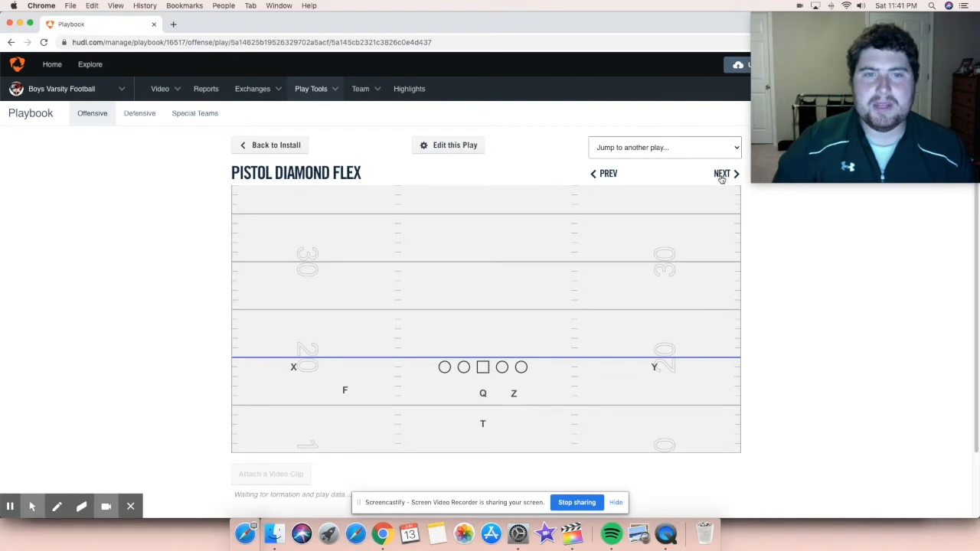
- Step through Pistol Bunch LT and Diamond Twins to Pistol Diamond Tite Power RT
left_click(722, 173)
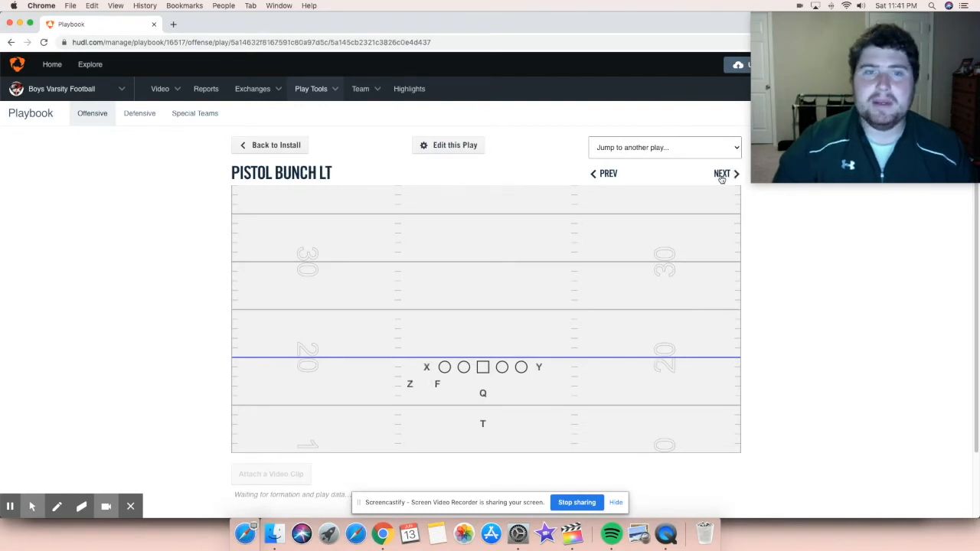
left_click(723, 173)
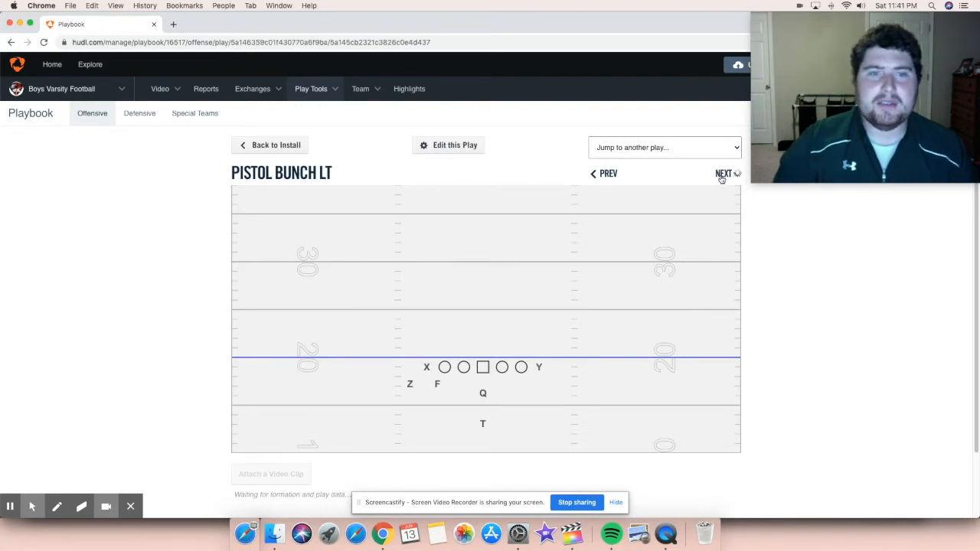
left_click(723, 174)
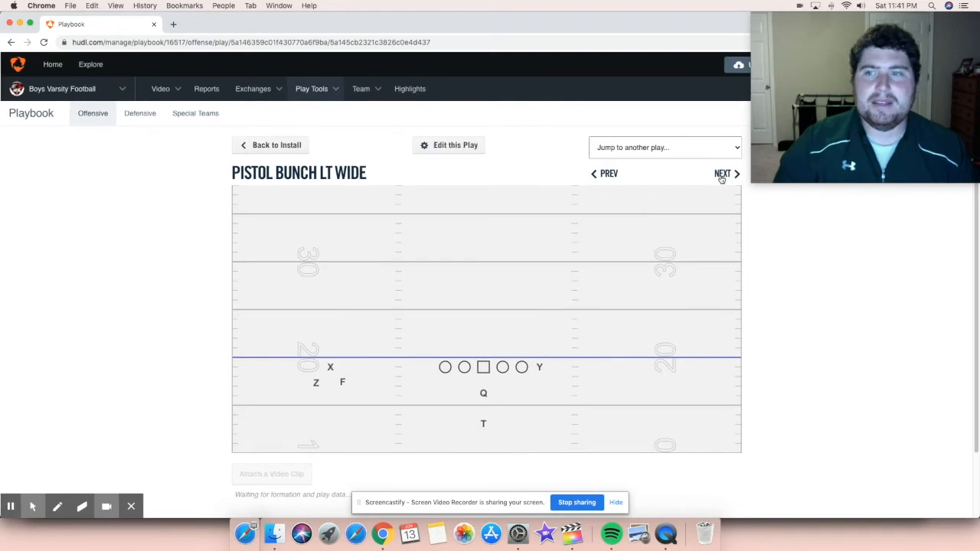
left_click(722, 173)
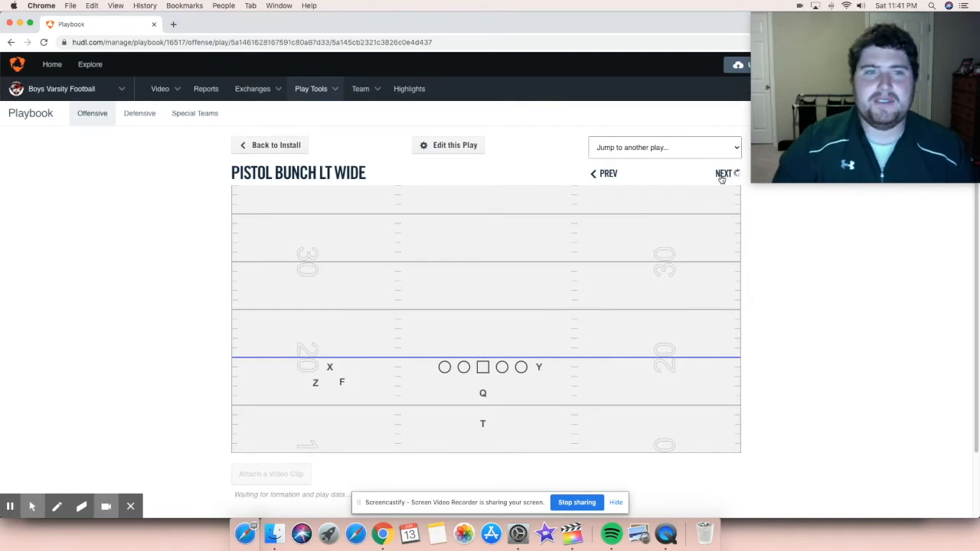
left_click(723, 174)
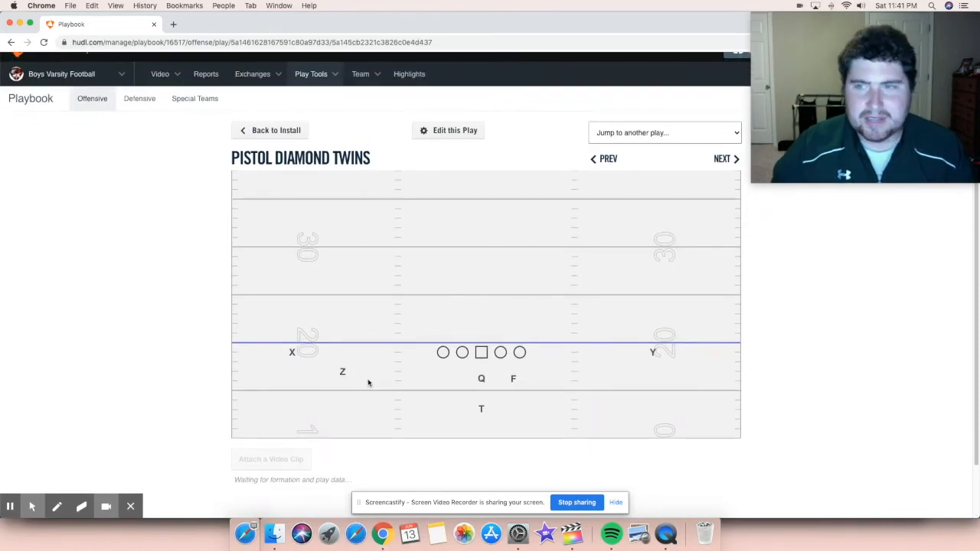
mouse_move(571, 288)
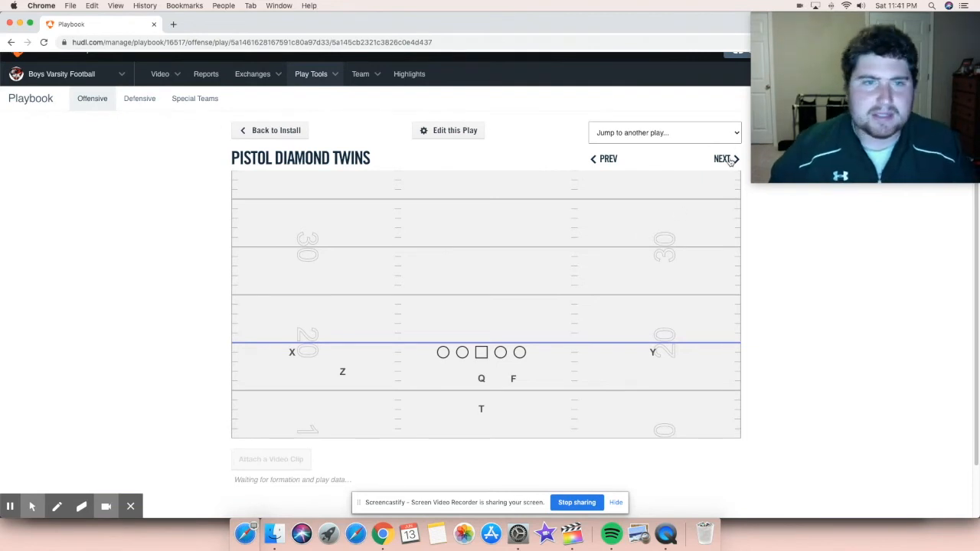
left_click(721, 158)
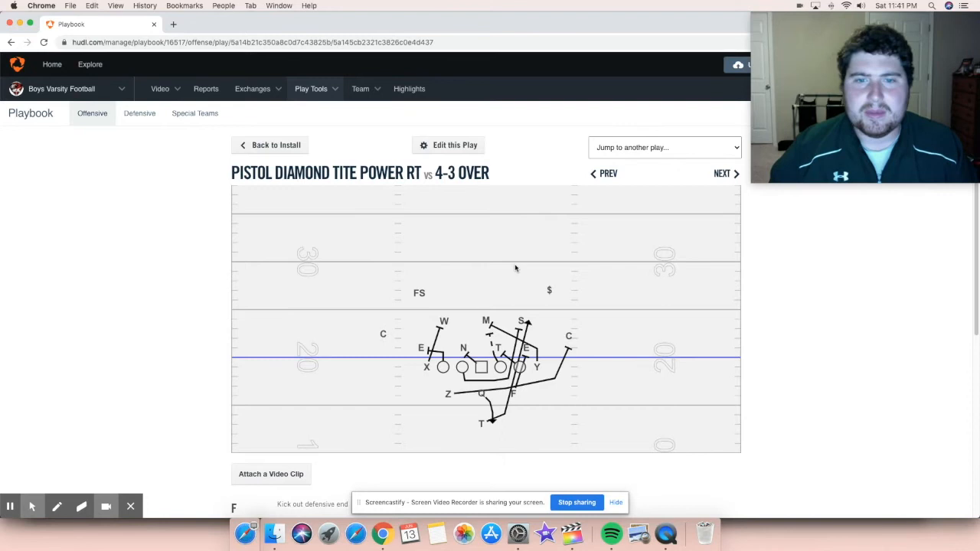
- Go back to Pistol Diamond Twins, then return to the 38-play install list
scroll("down", 3)
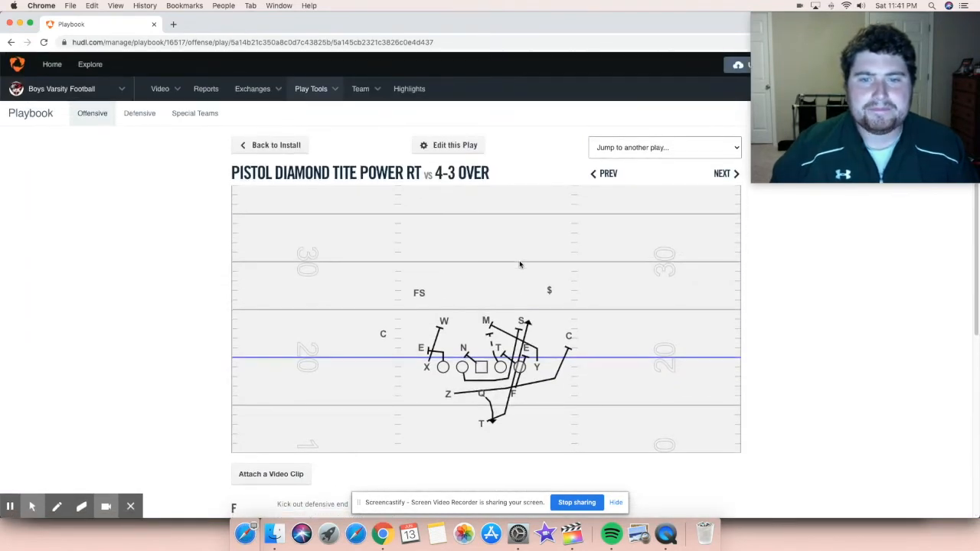
left_click(603, 173)
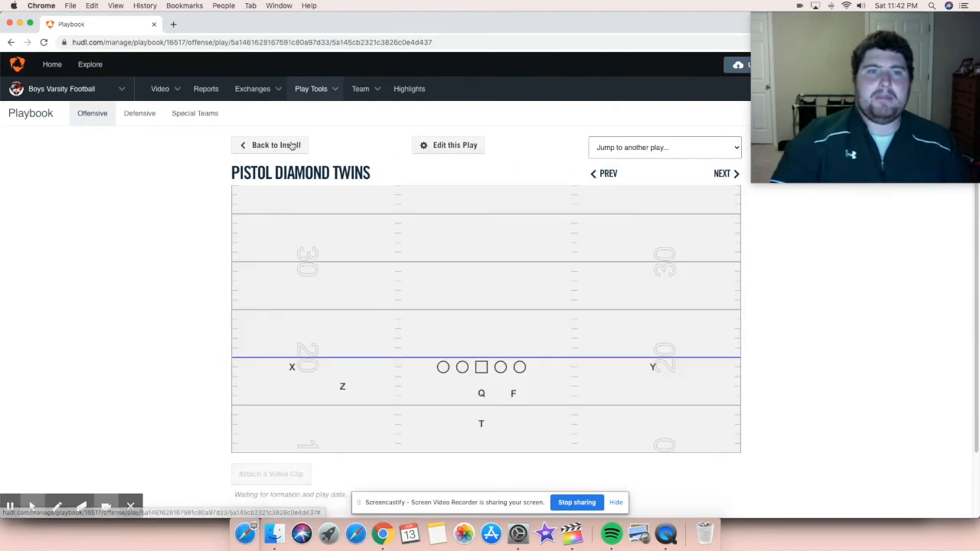
left_click(270, 144)
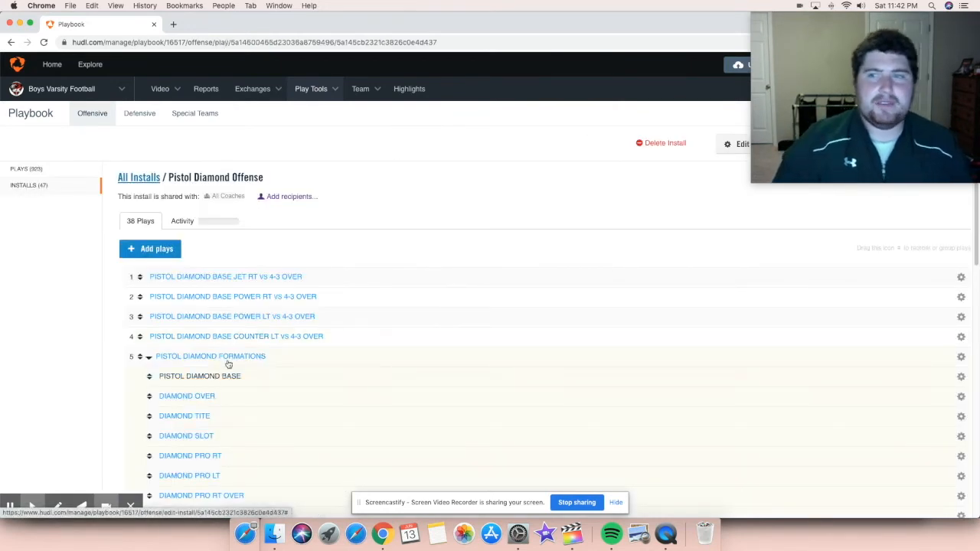
- Open PISTOL DIAMOND BASE from the expanded Pistol Diamond Formations group
left_click(200, 376)
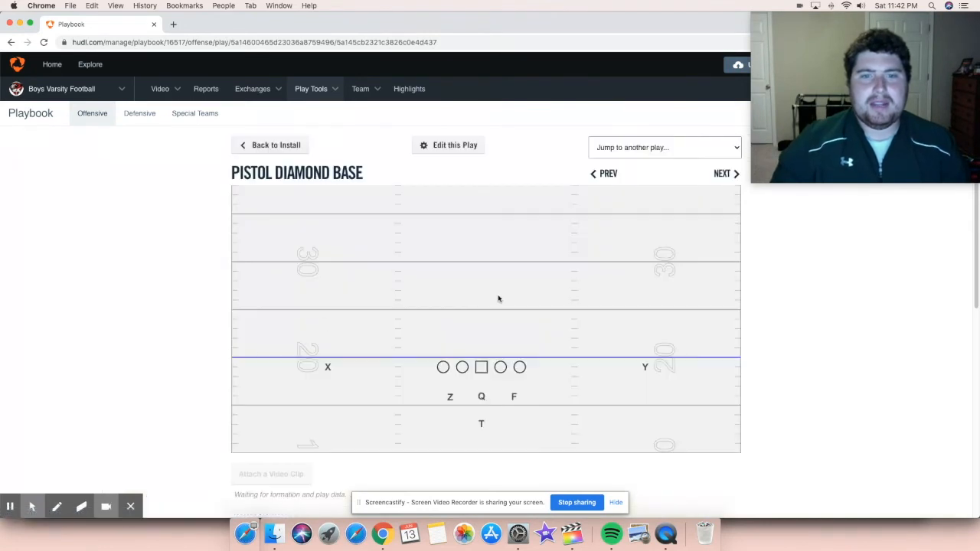
mouse_move(500, 334)
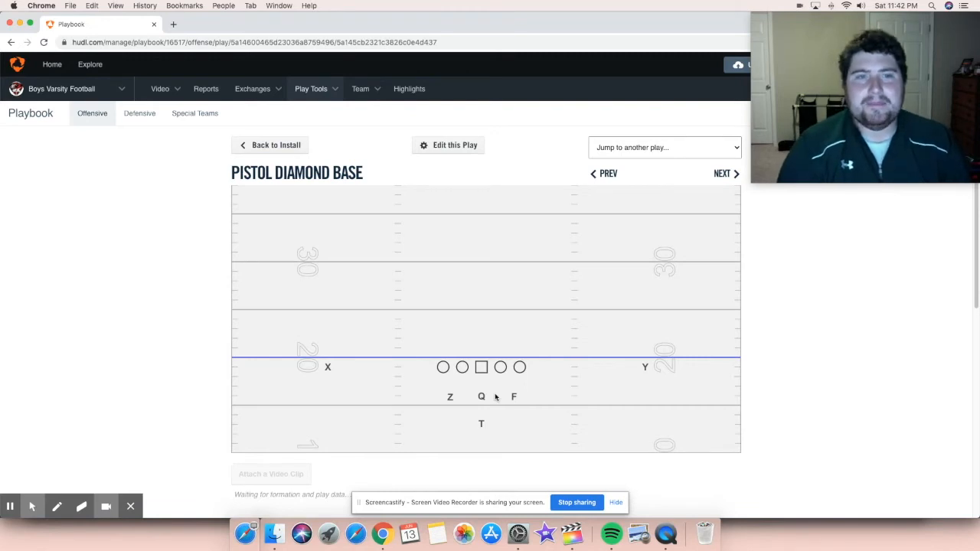
mouse_move(505, 393)
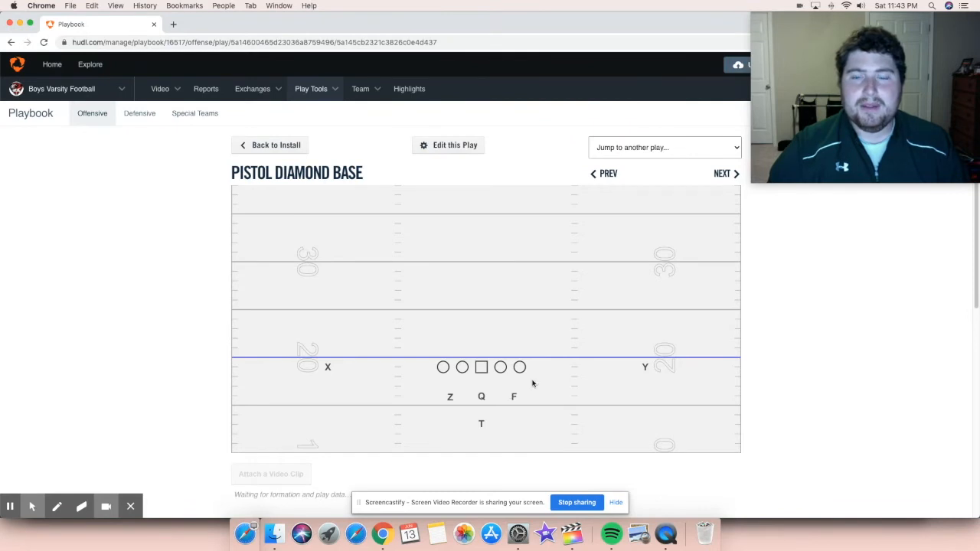
mouse_move(598, 300)
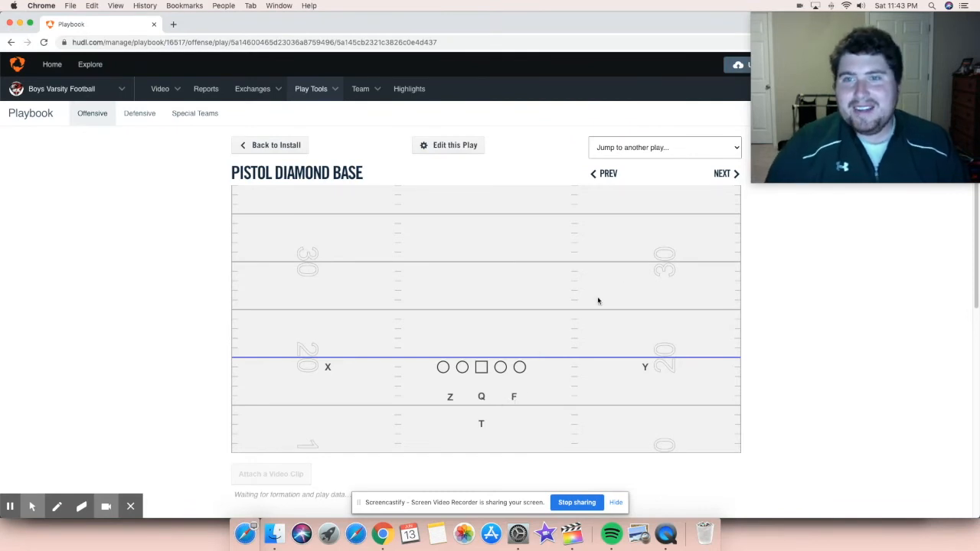
- Advance through Diamond Over, Tite and Slot to Diamond Pro RT
left_click(723, 173)
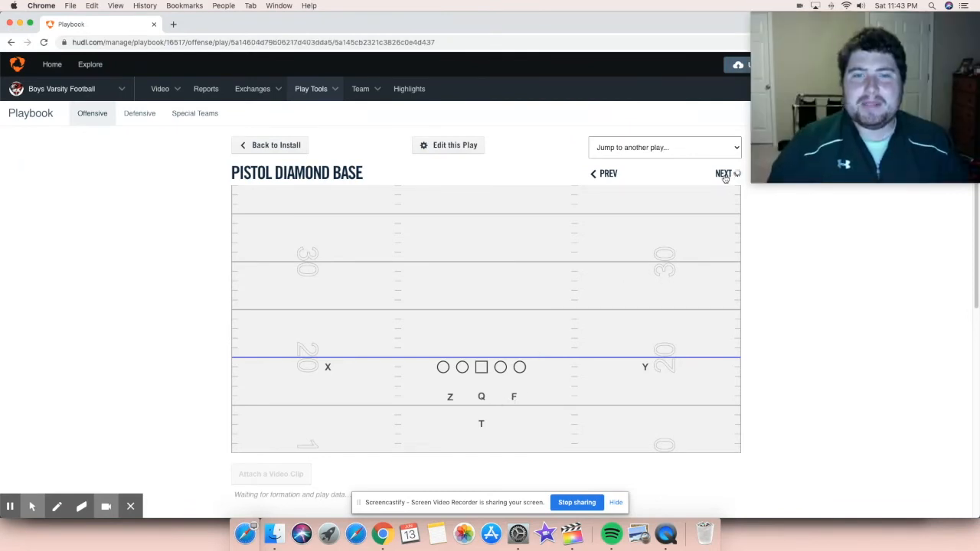
left_click(723, 173)
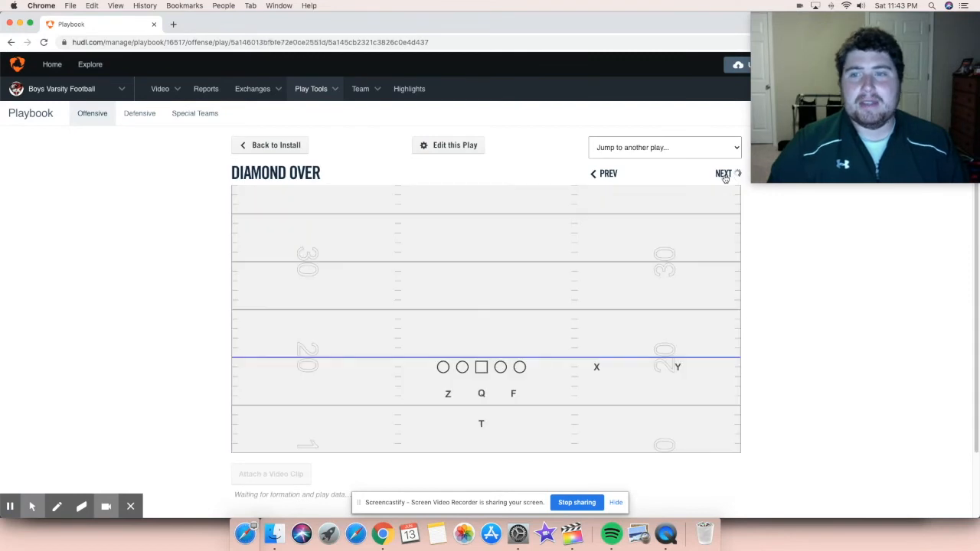
left_click(724, 174)
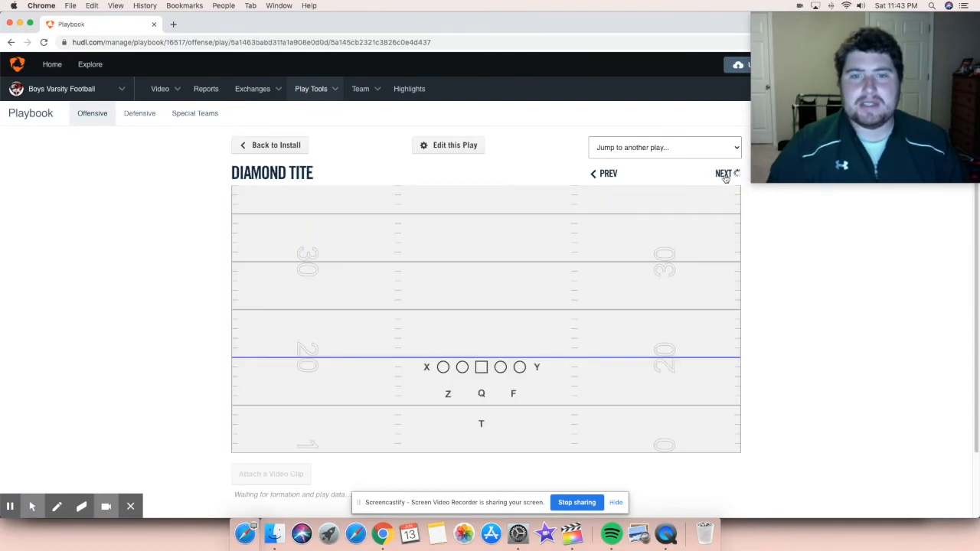
left_click(724, 173)
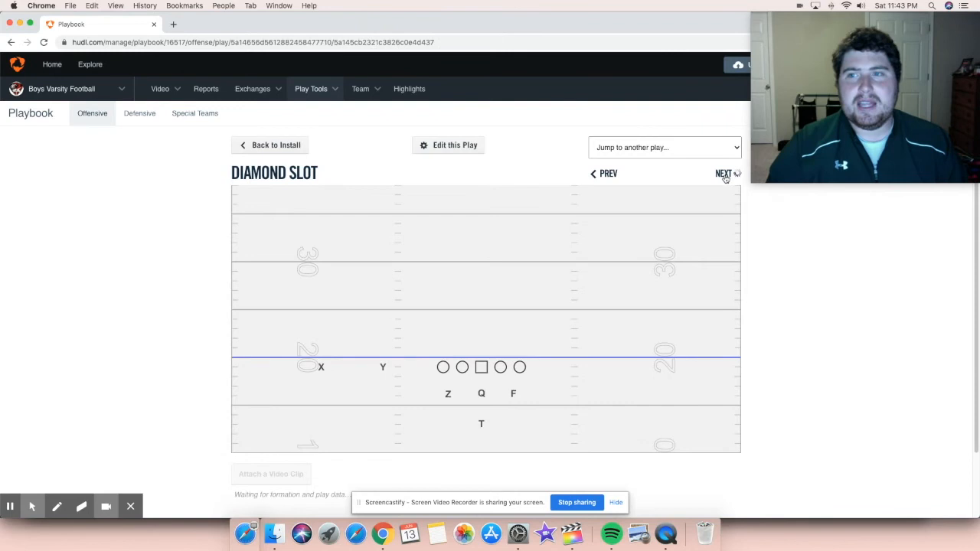
left_click(724, 173)
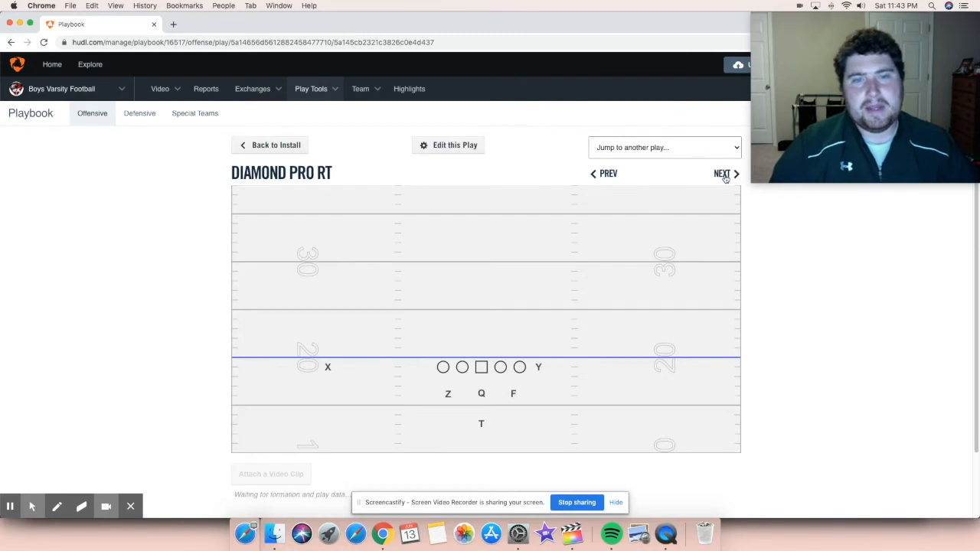
- Step through Diamond Pro LT, RT Over and LT Over to Pistol Bunch RT
left_click(722, 174)
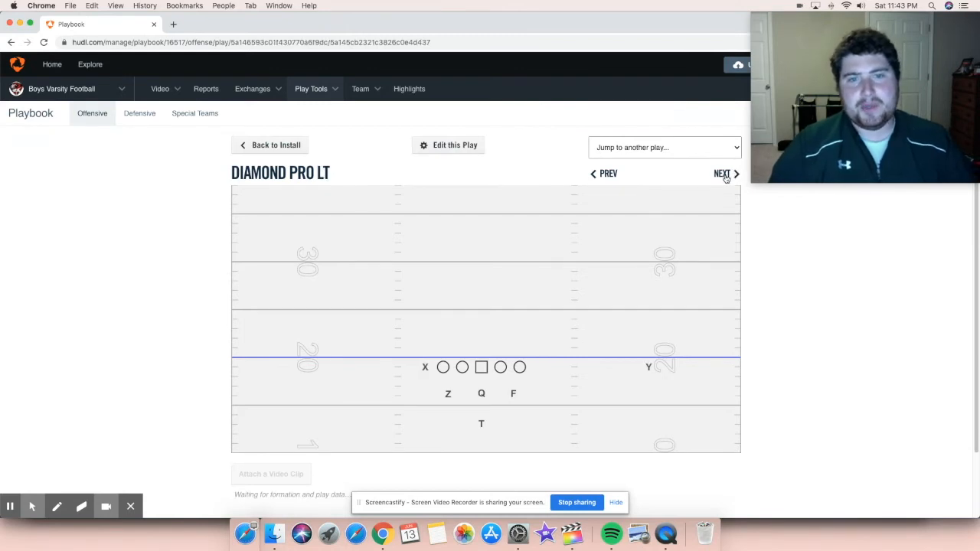
left_click(722, 174)
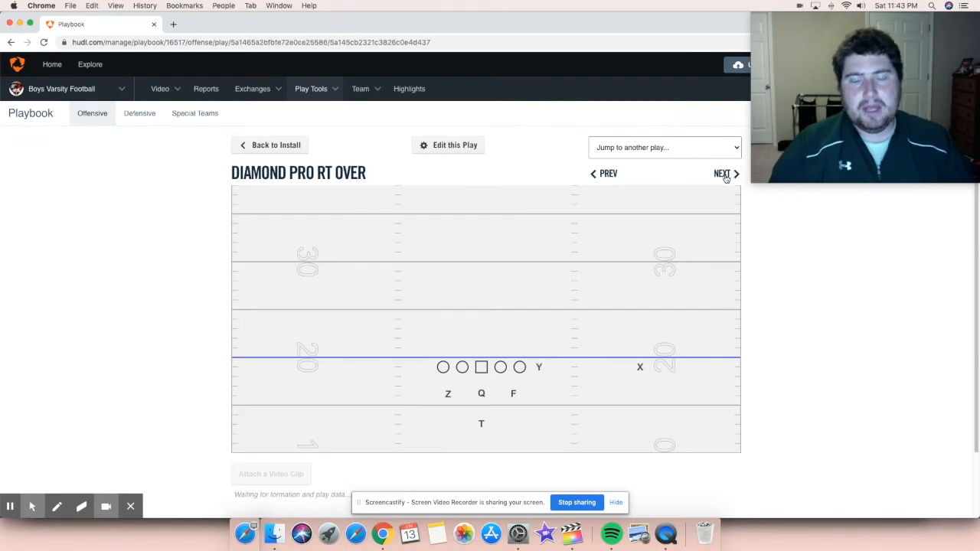
left_click(722, 174)
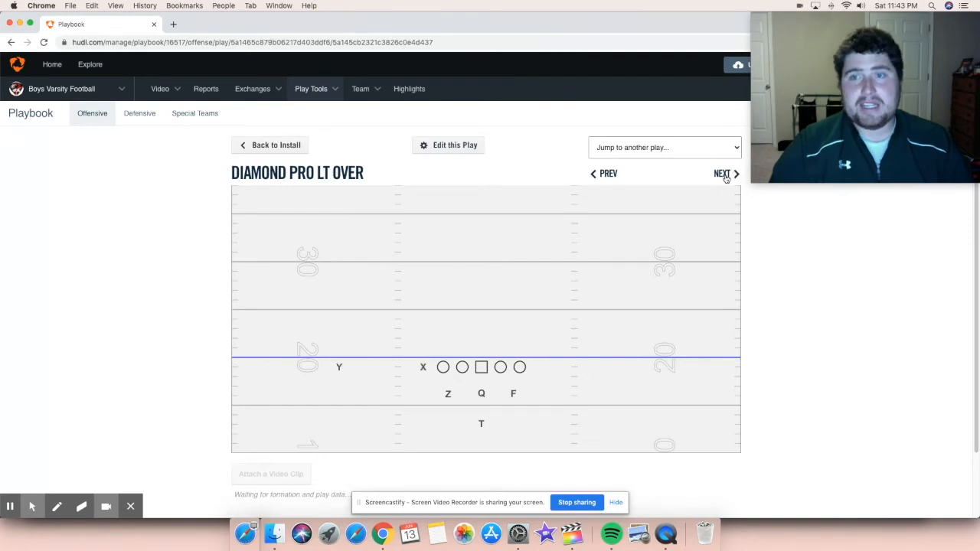
left_click(722, 173)
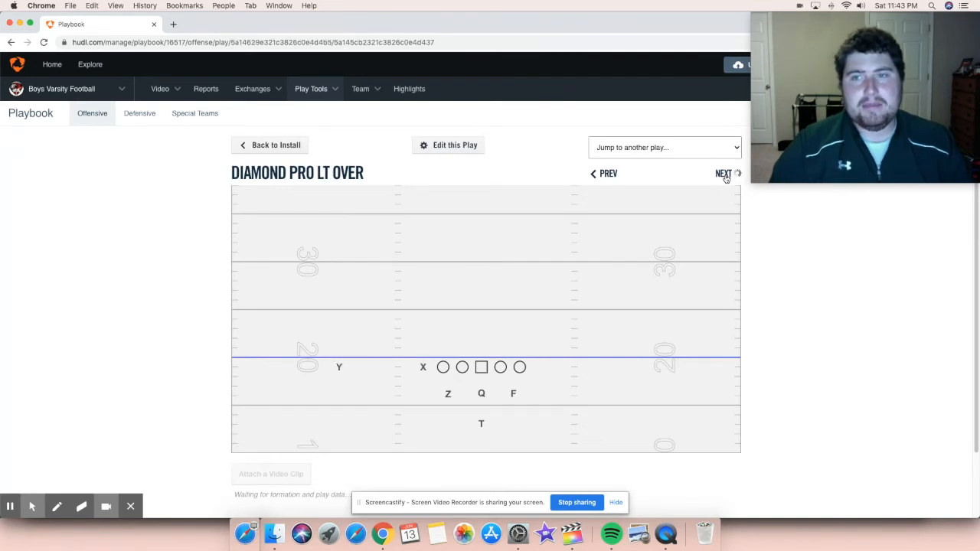
left_click(723, 173)
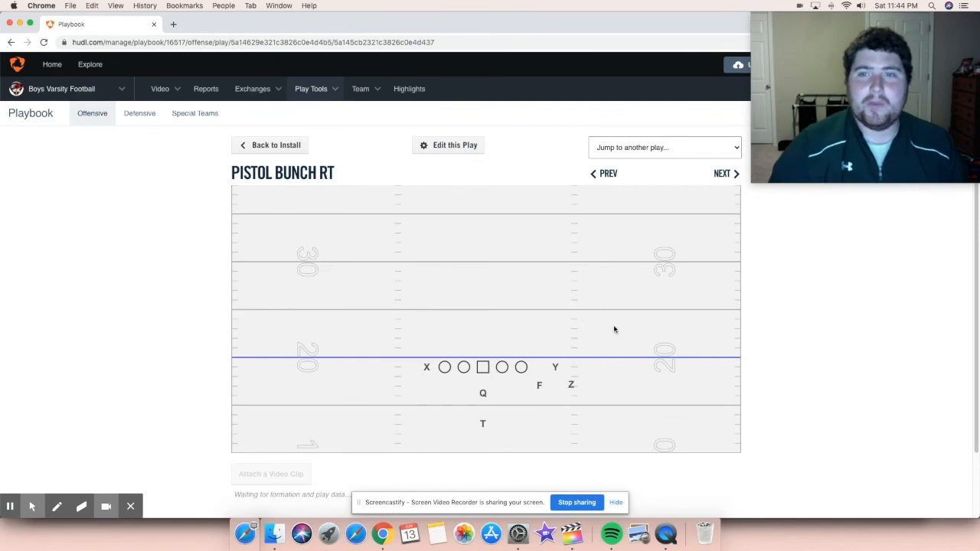
- Step forward to Diamond Flex, then back to Pistol Bunch RT Wide
left_click(722, 173)
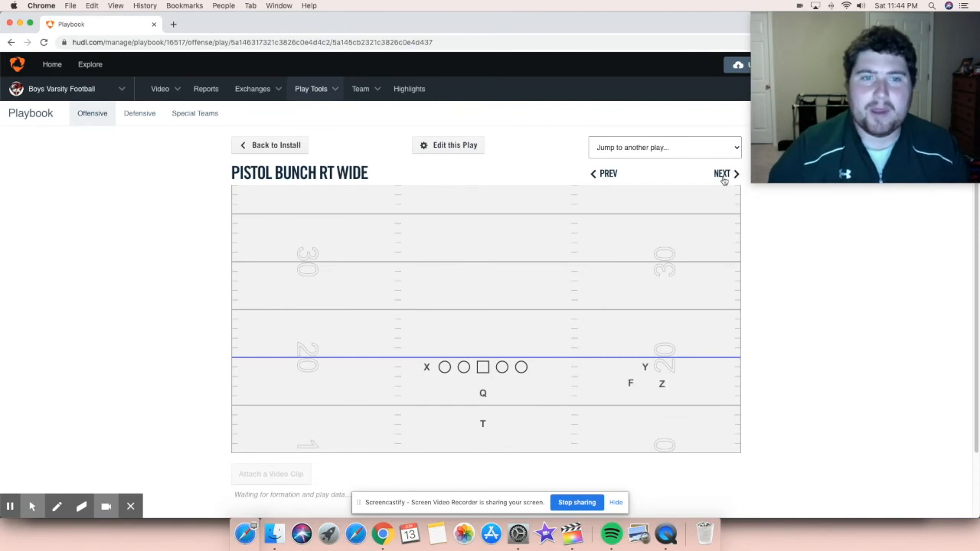
left_click(722, 173)
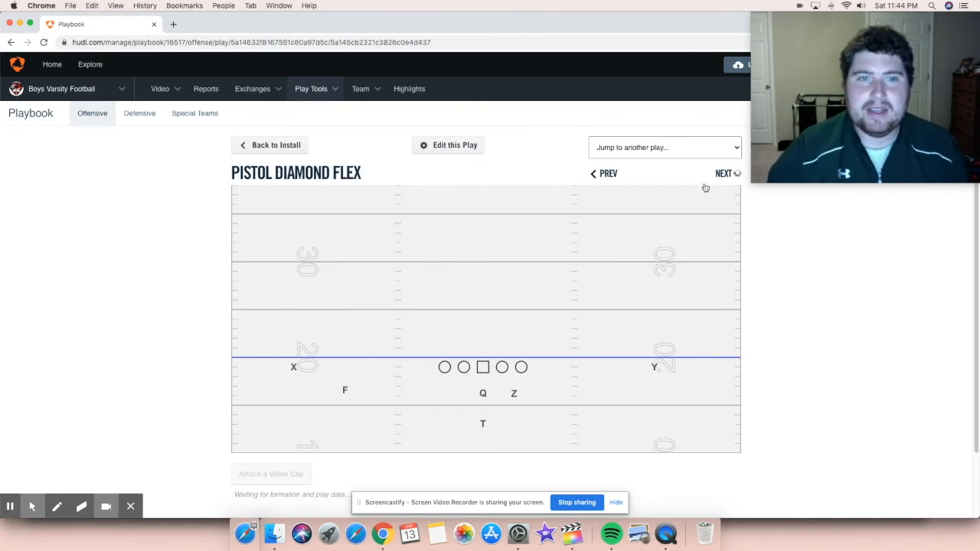
left_click(607, 173)
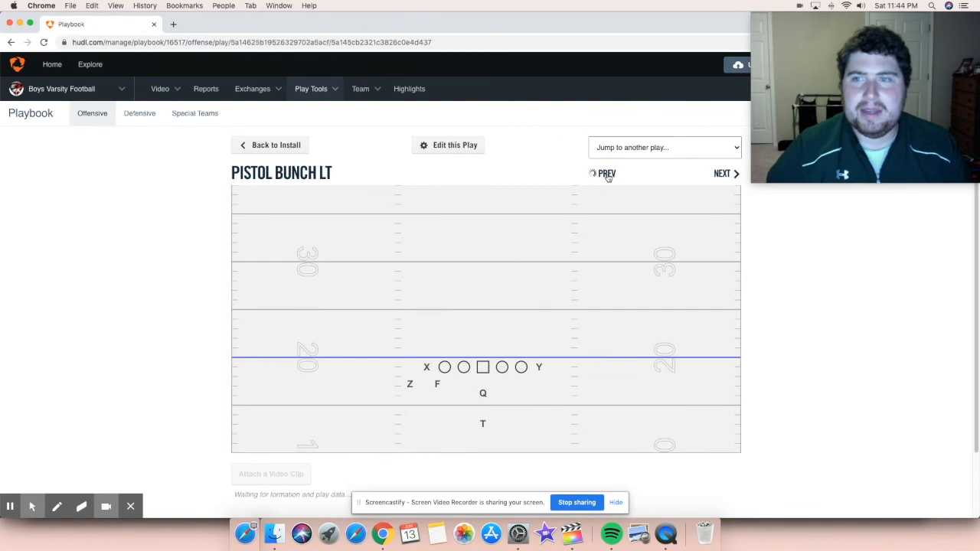
left_click(606, 175)
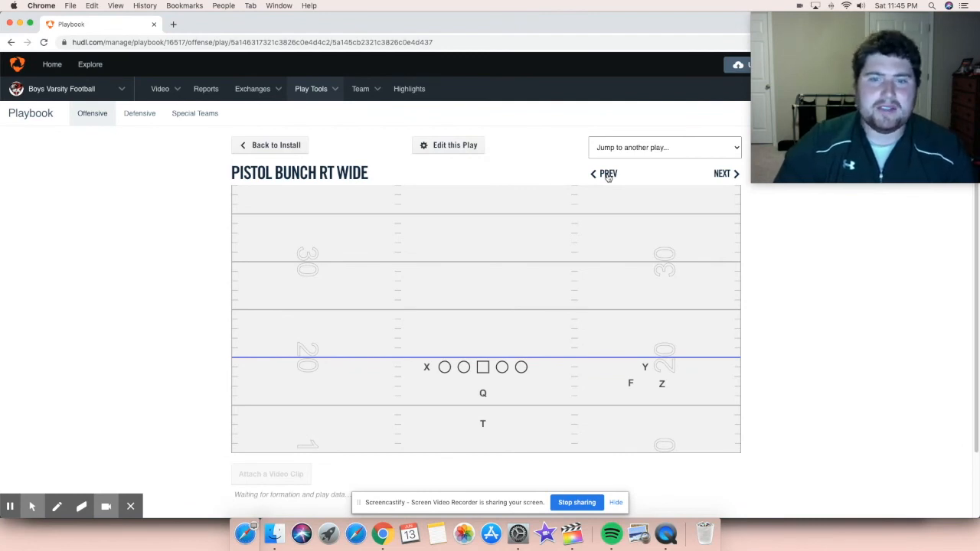
mouse_move(573, 155)
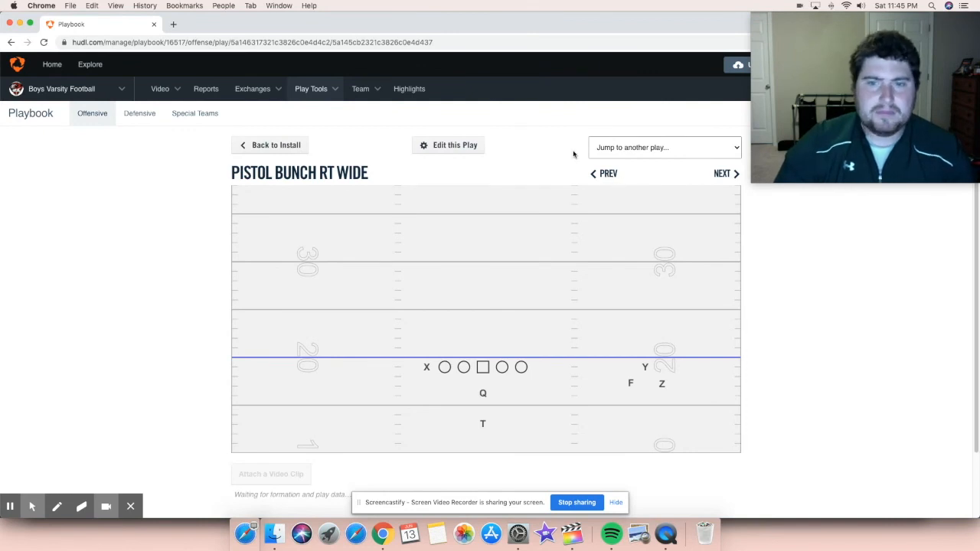